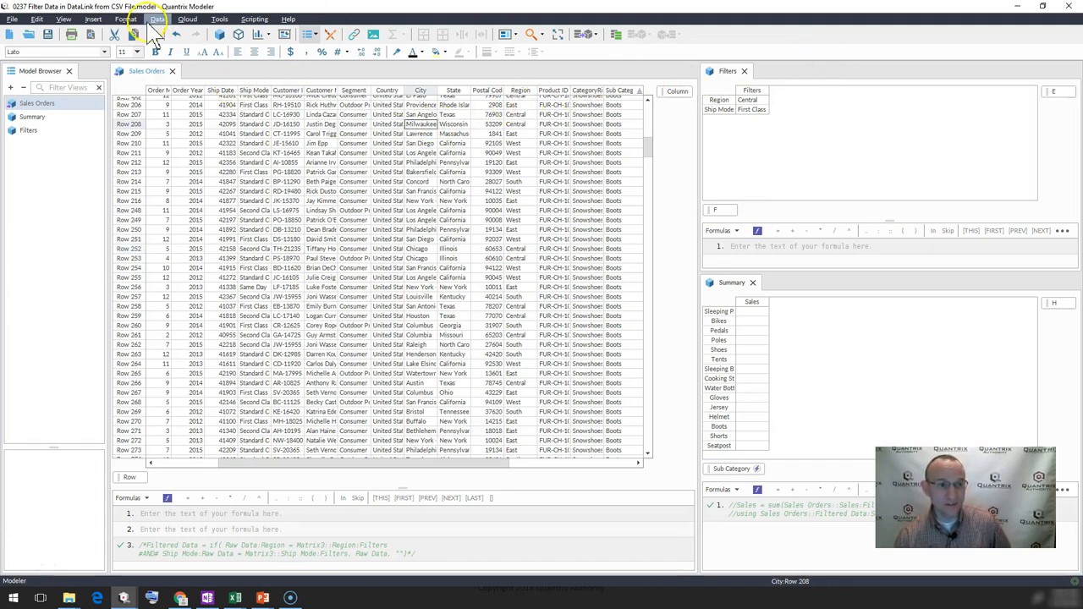
Step: Add a row category with Raw Data and Filtered Data items via the edited CSV data link
left_click(156, 18)
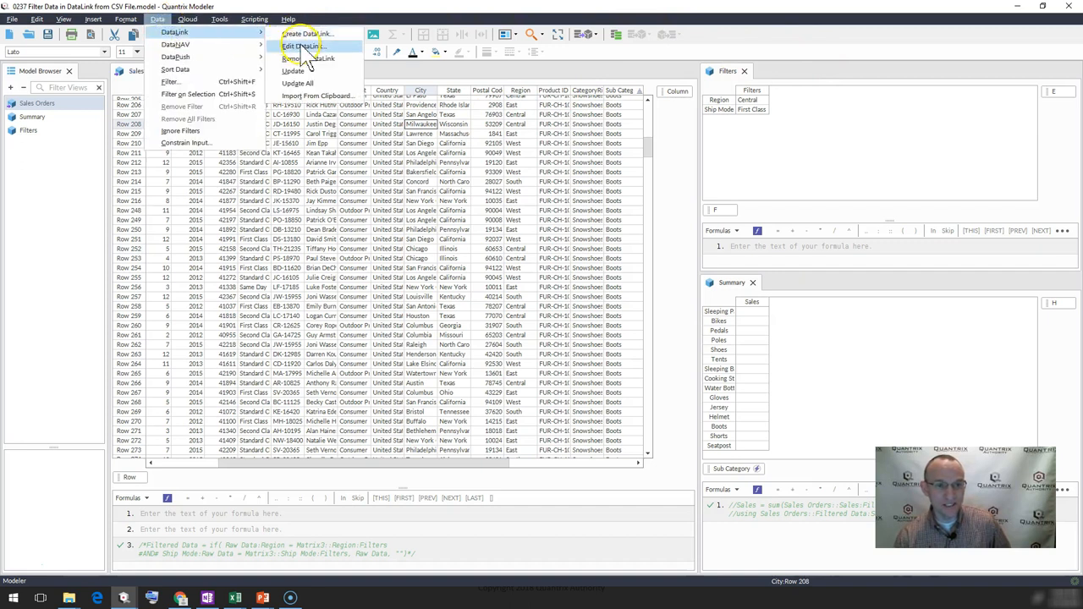
left_click(306, 34)
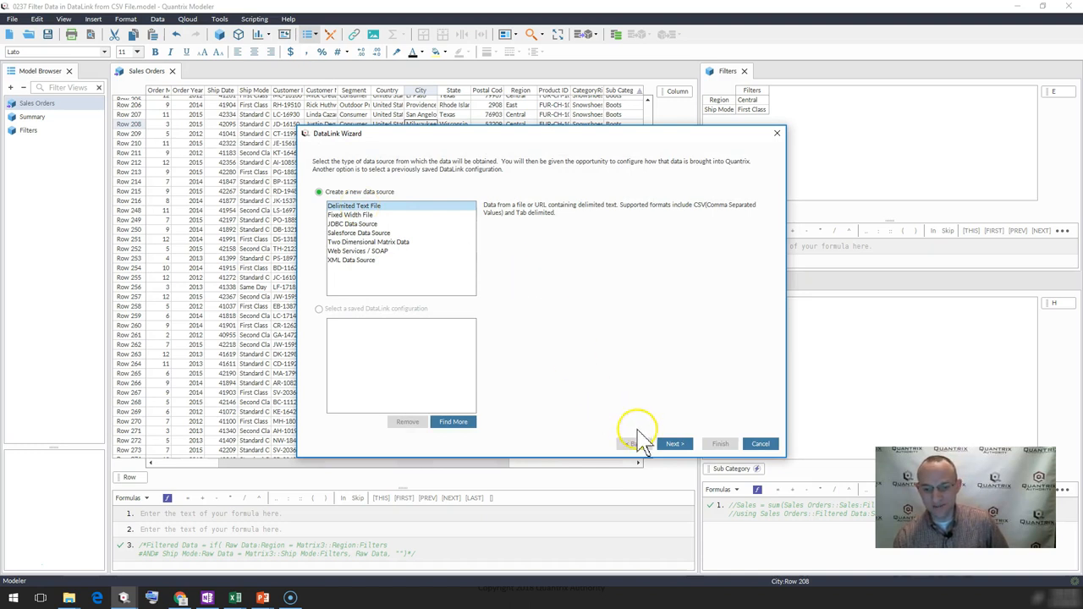
left_click(673, 443)
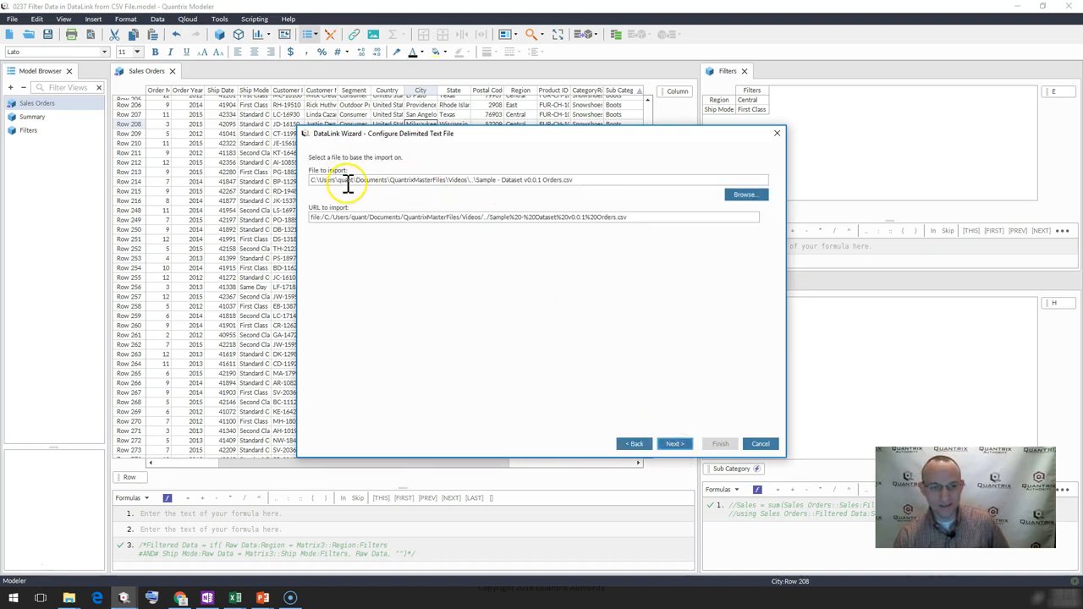
mouse_move(440, 200)
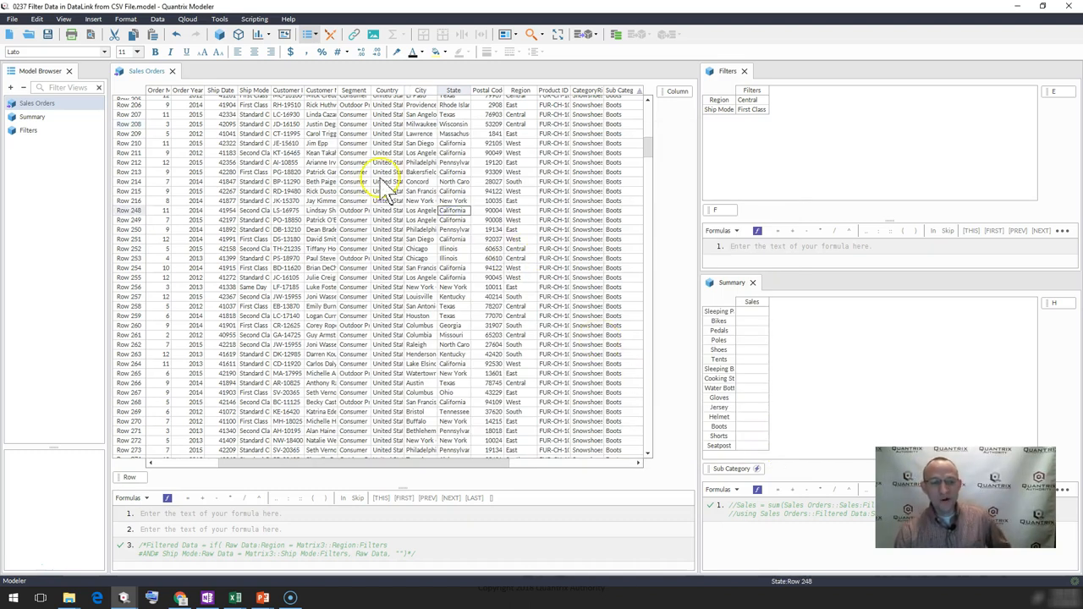
left_click(421, 248)
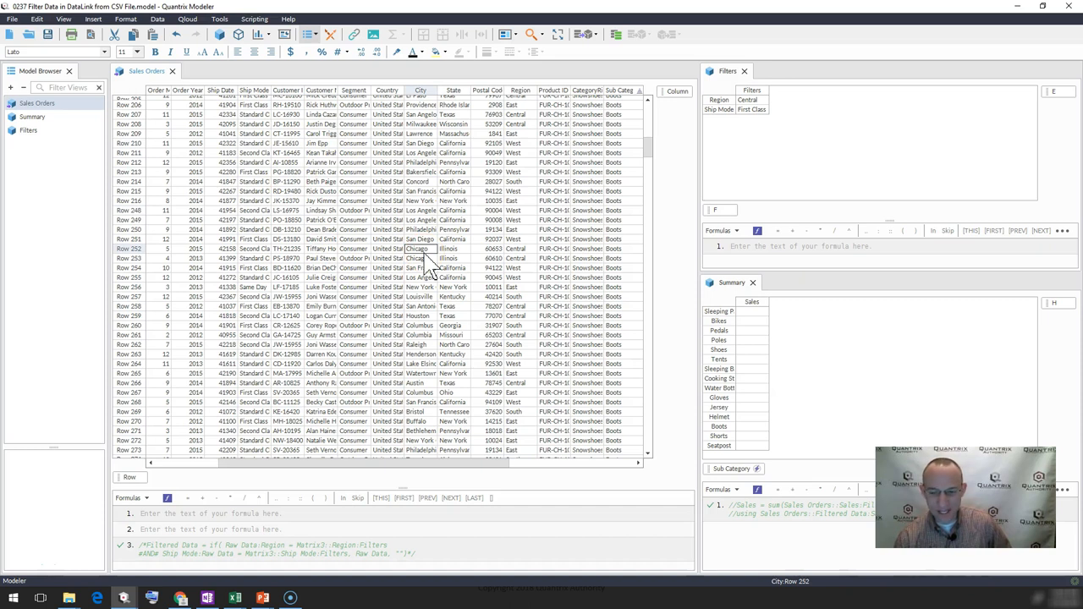
left_click(320, 162)
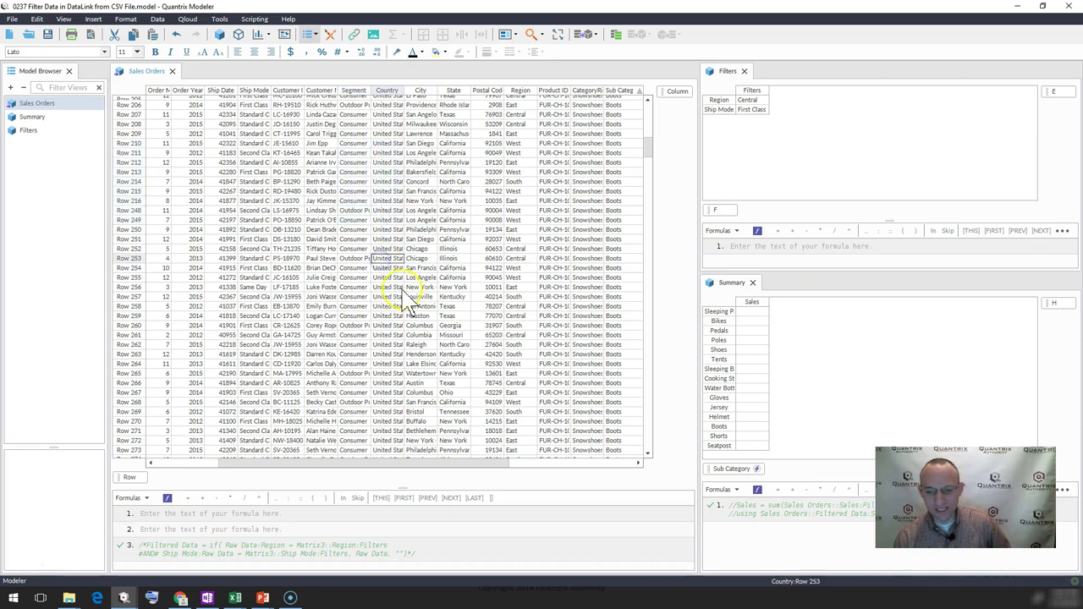
mouse_move(338, 219)
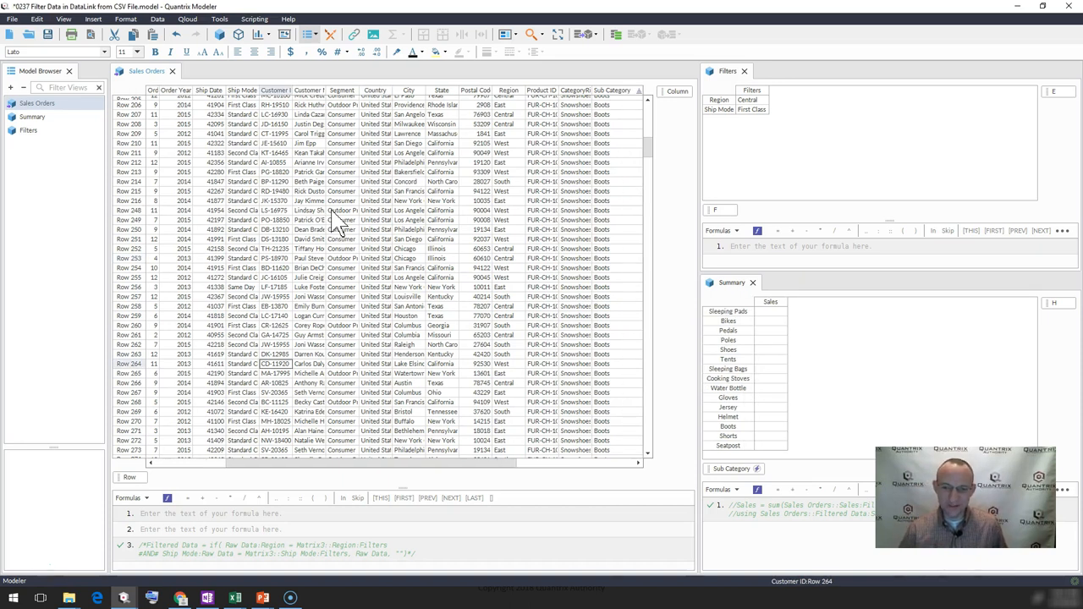
mouse_move(745, 110)
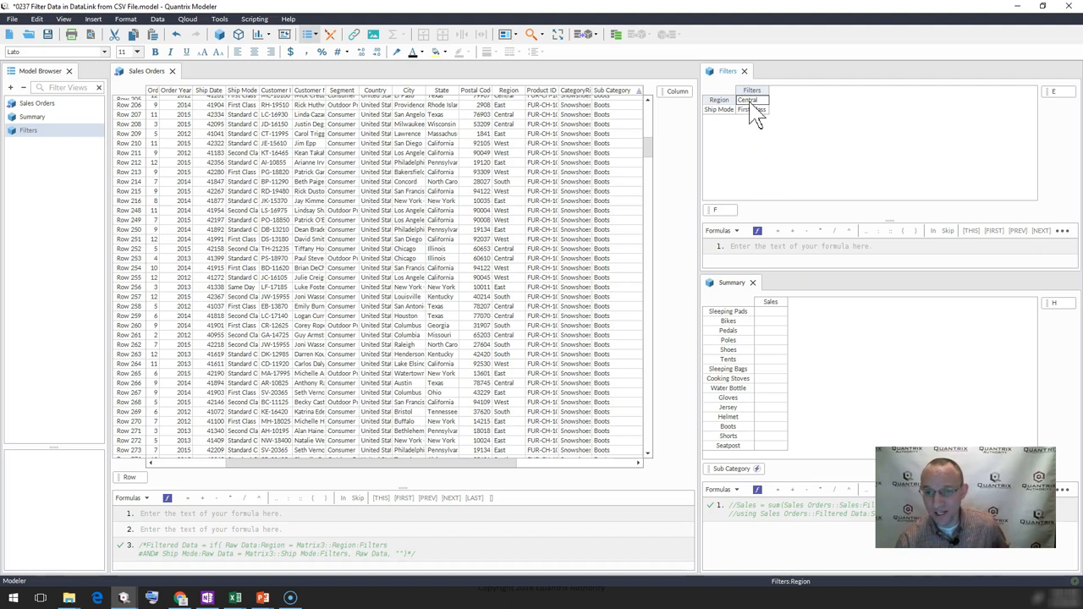
left_click(751, 110)
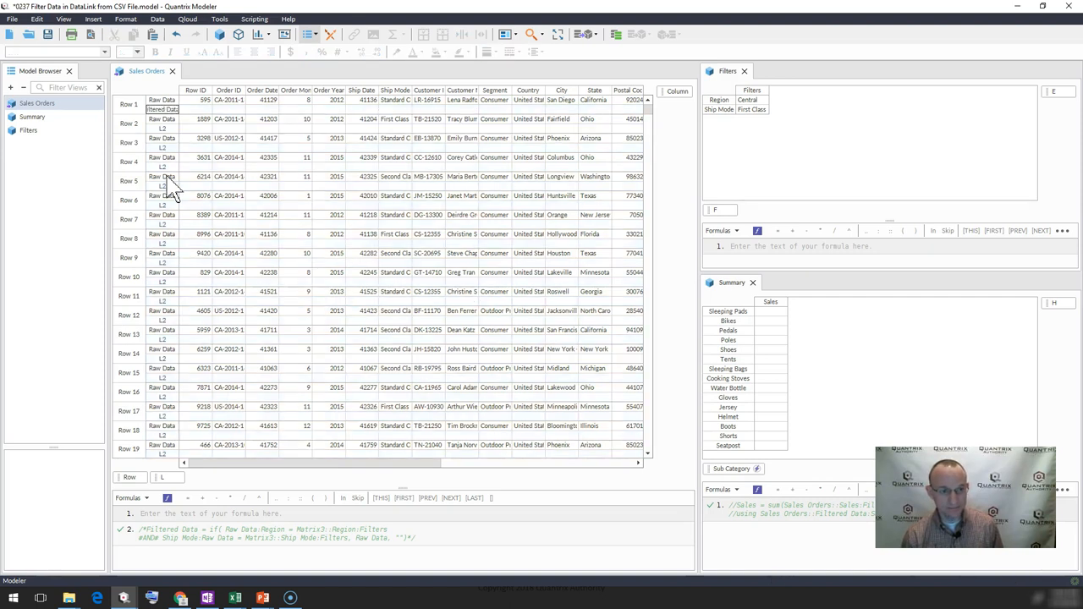
left_click(235, 100)
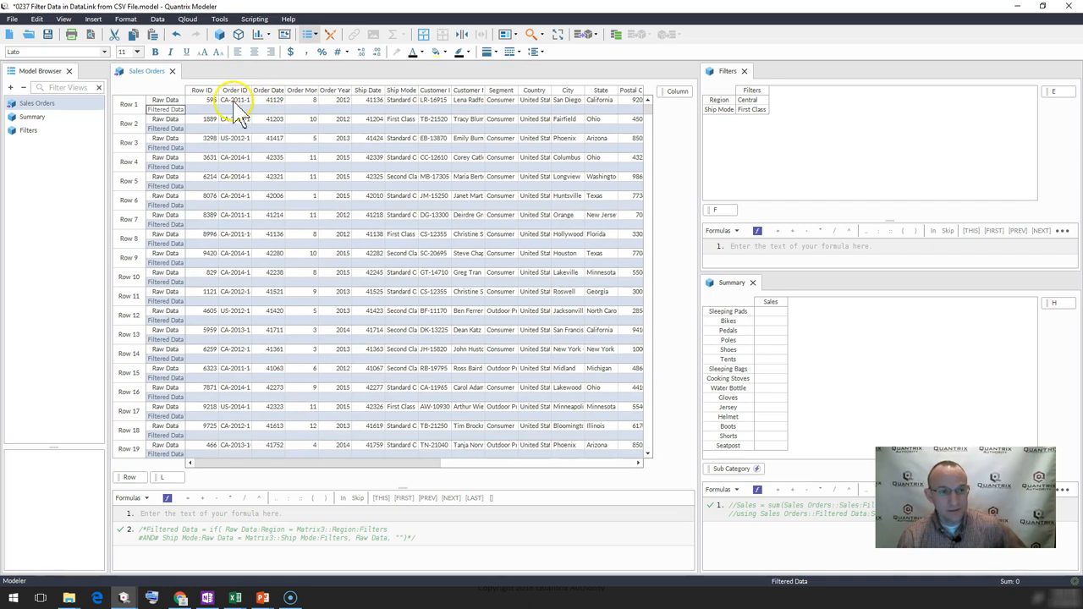
left_click(129, 122)
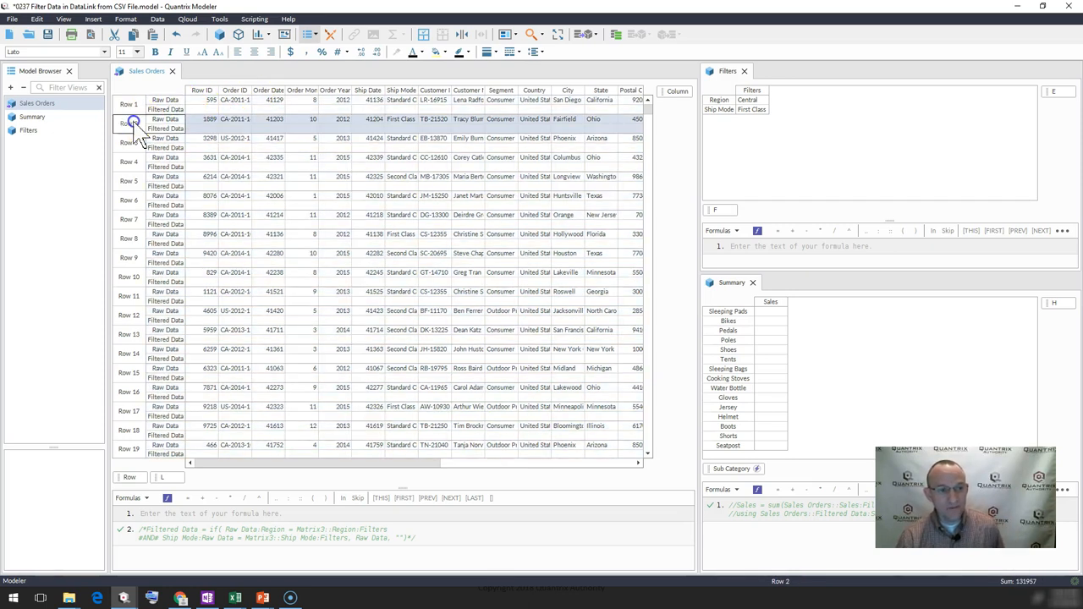
scroll("down", 3)
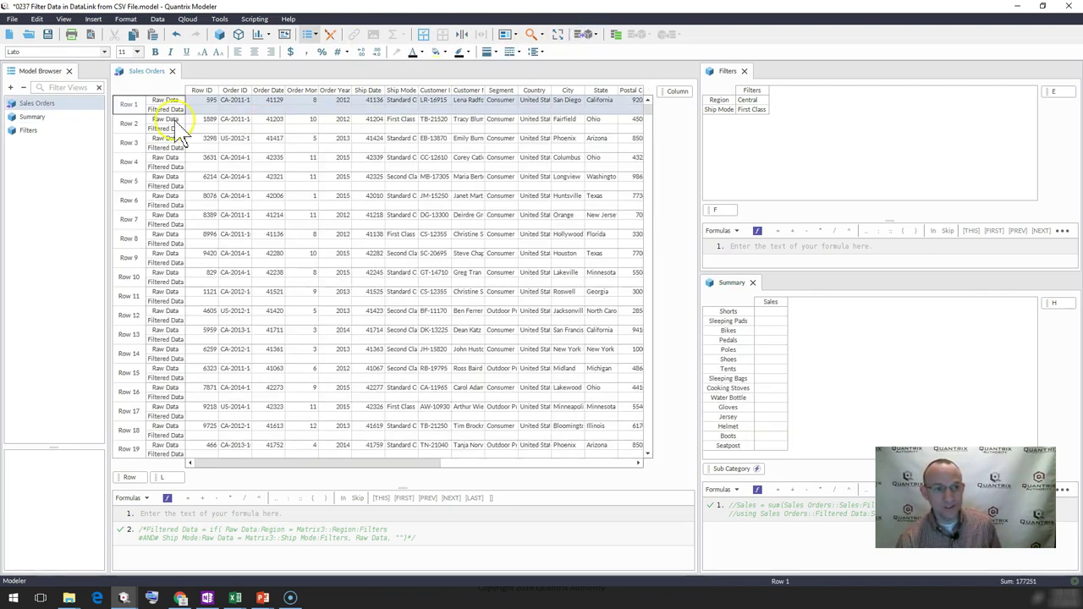
left_click(274, 118)
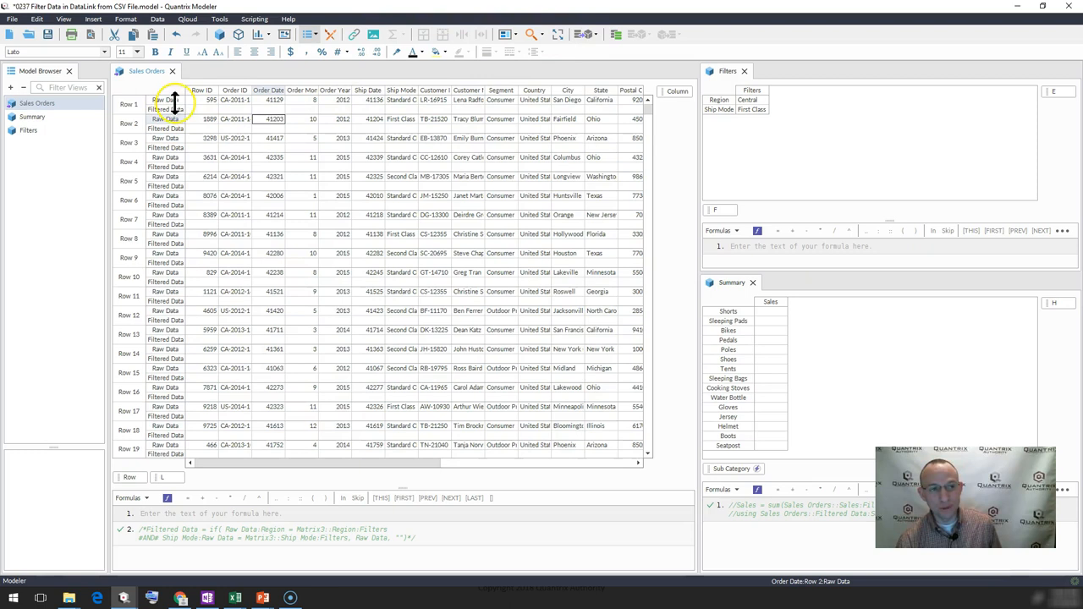
left_click(157, 18)
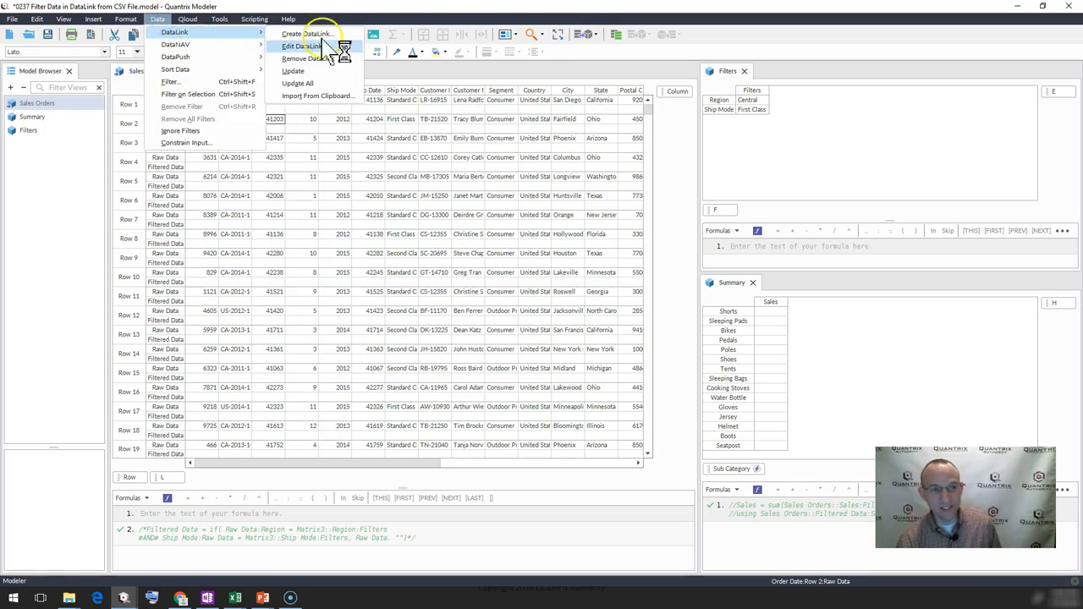
left_click(314, 34)
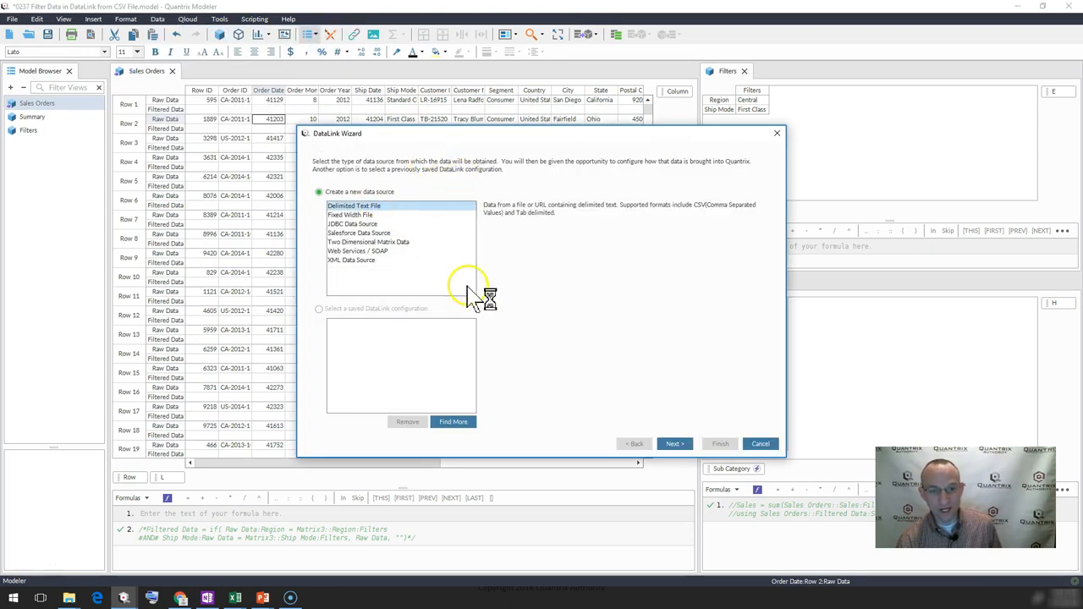
mouse_move(623, 350)
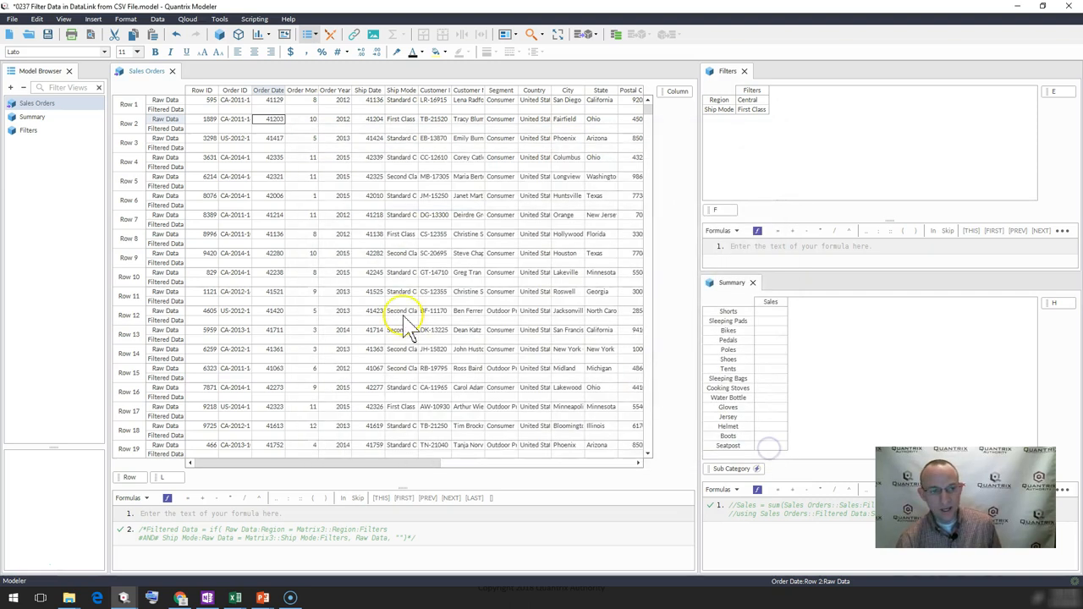
left_click(166, 108)
type("Type")
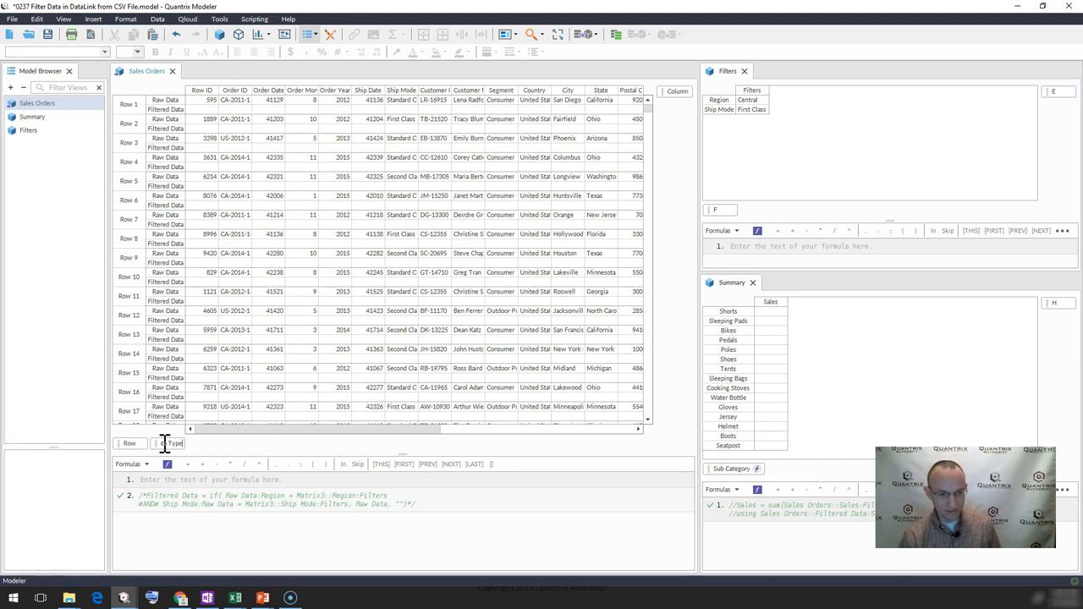
Step: Write Filtered Data = if(Raw Data:Region and Ship Mode equal the Filters values, Raw Data, "")
left_click(173, 443)
type("F")
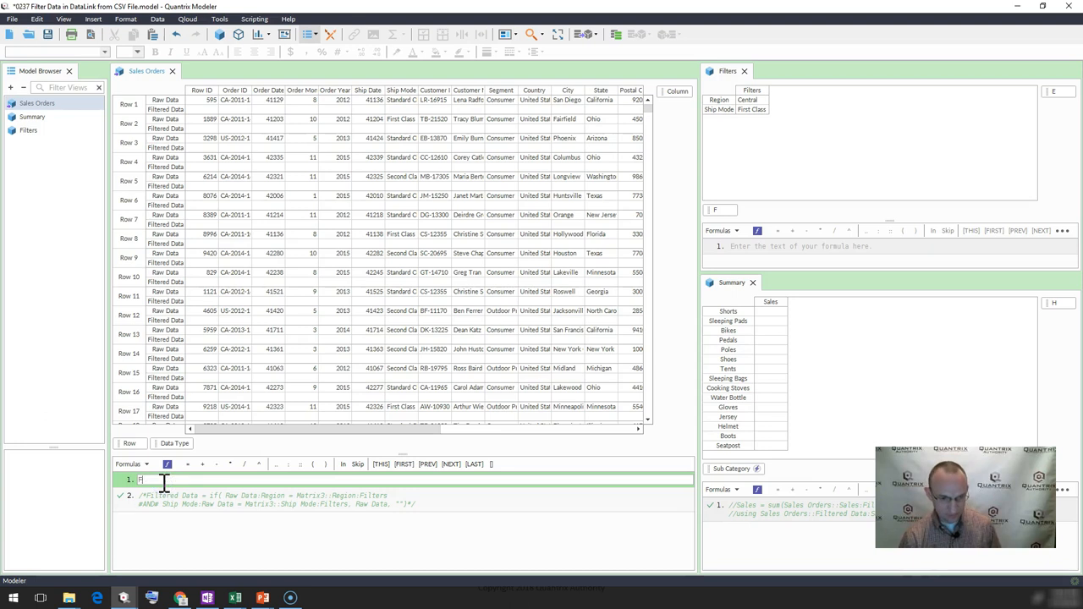
type("iltered Data =")
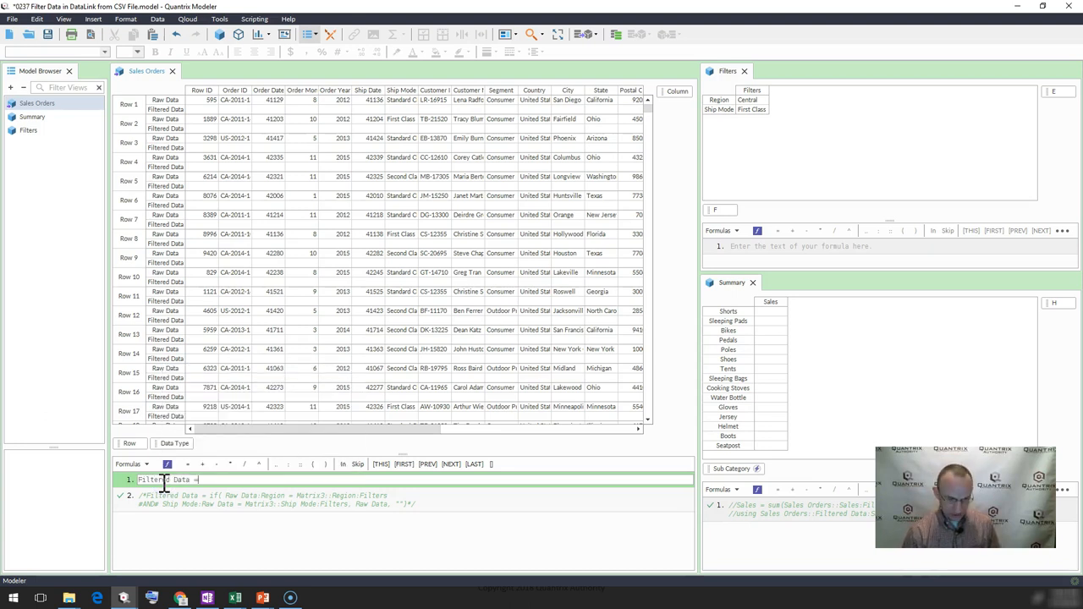
type("if(")
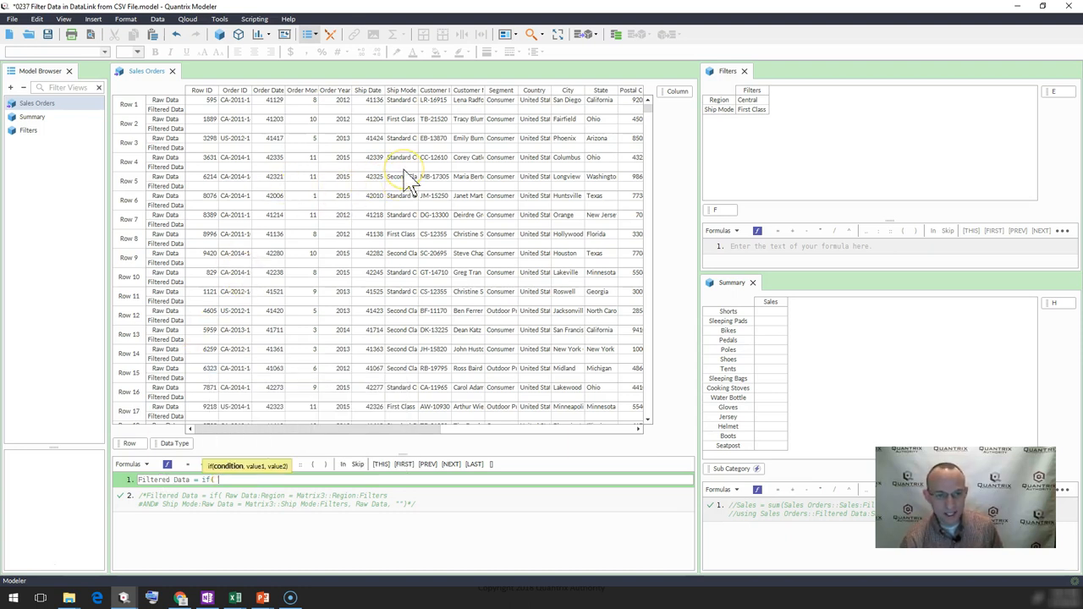
type("RawData:Region  =")
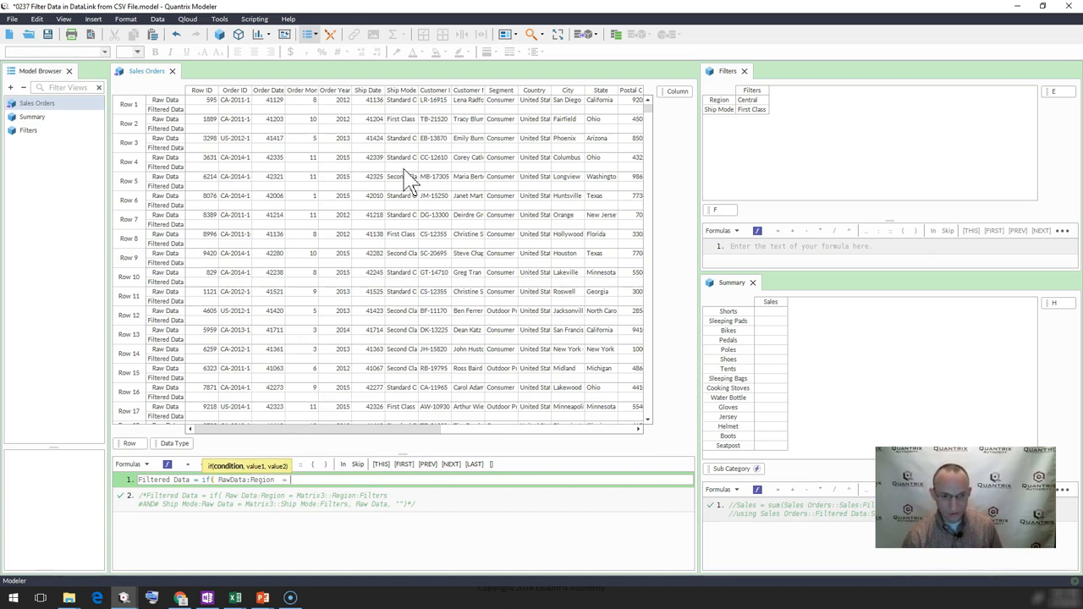
left_click(718, 99)
type("#AND# R")
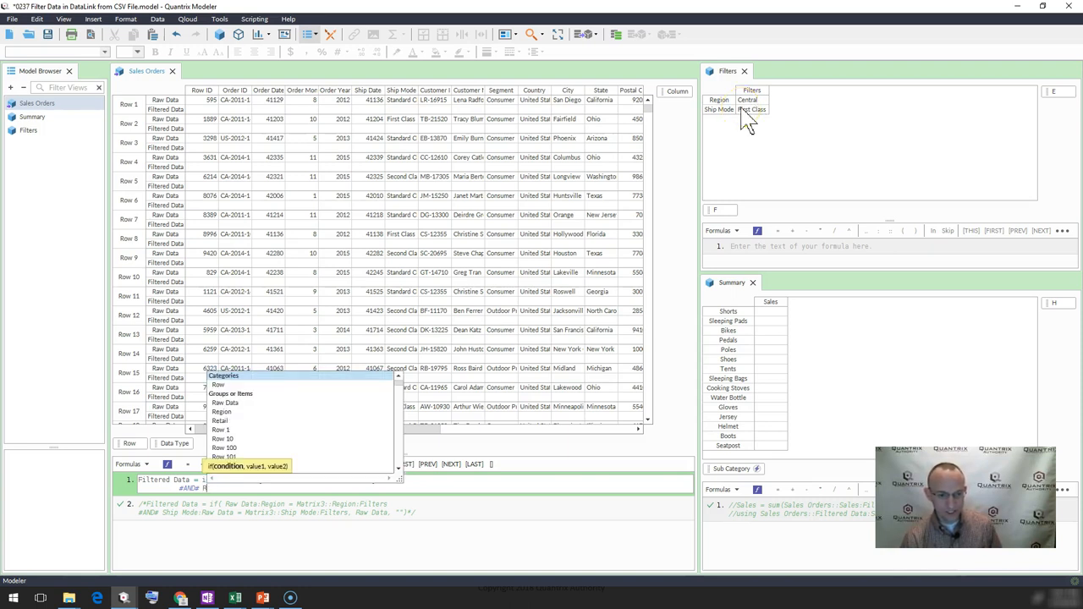
left_click(222, 411)
type("aw Data:")
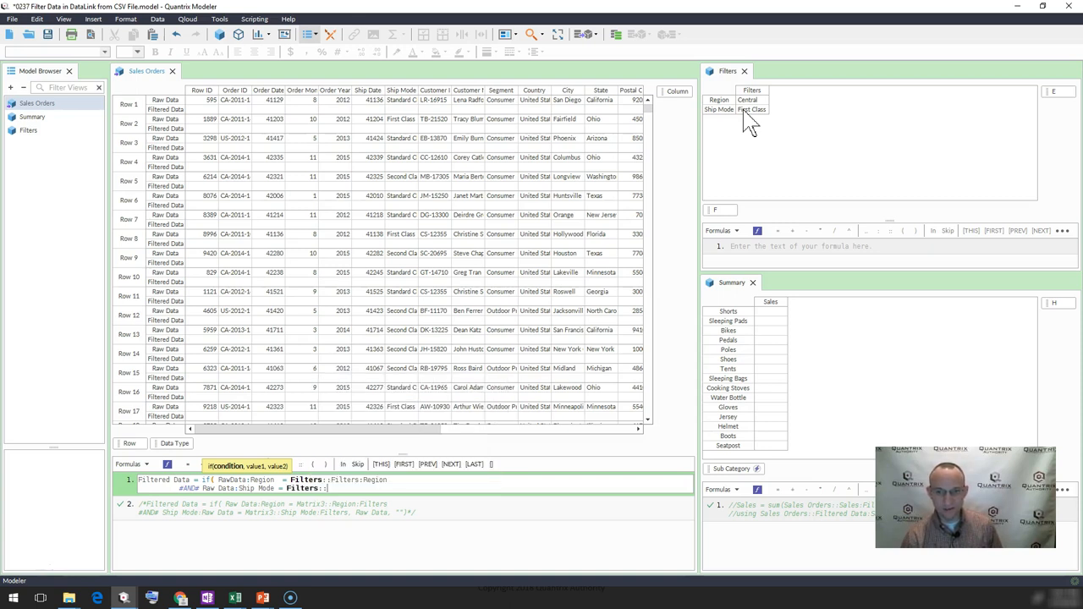
type("Ship Mode:Filters")
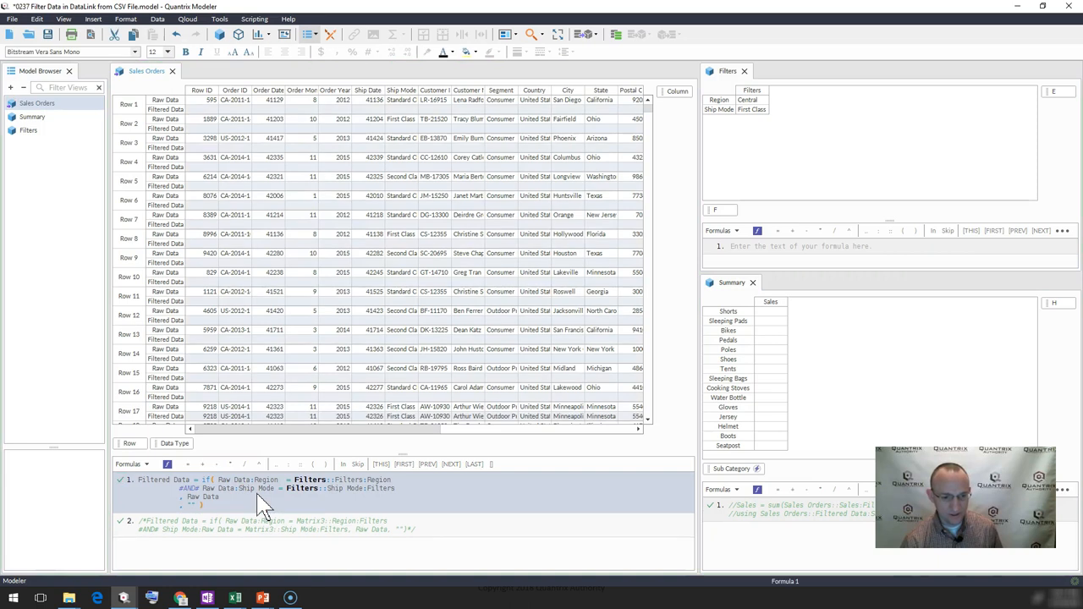
mouse_move(660, 166)
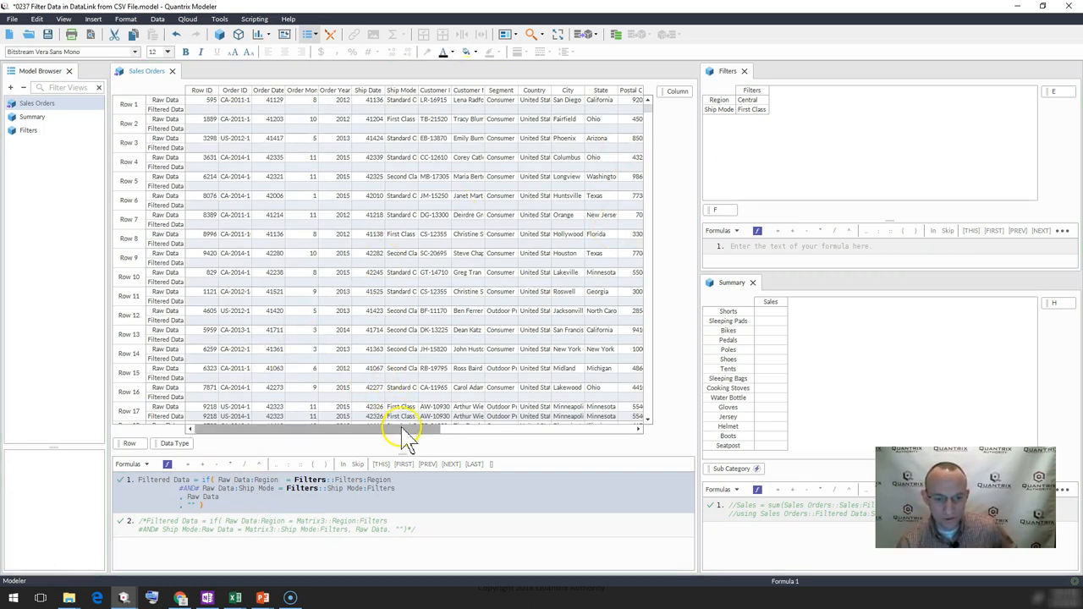
Step: Pick Central region and First Class ship mode in Filters and review the Filtered Data rows
left_click_drag(404, 437, 499, 436)
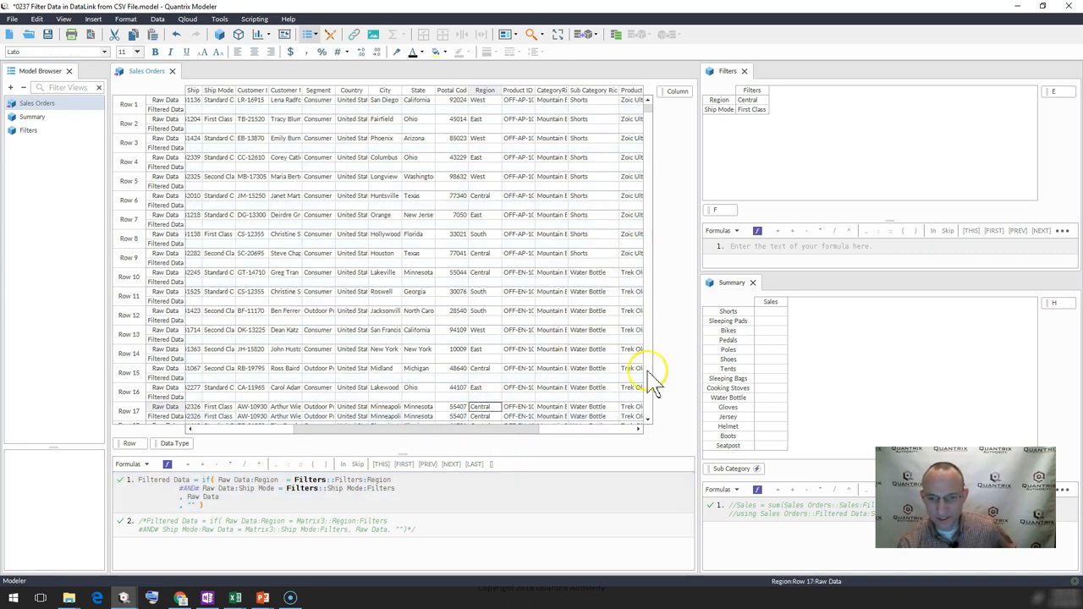
scroll("down", 3)
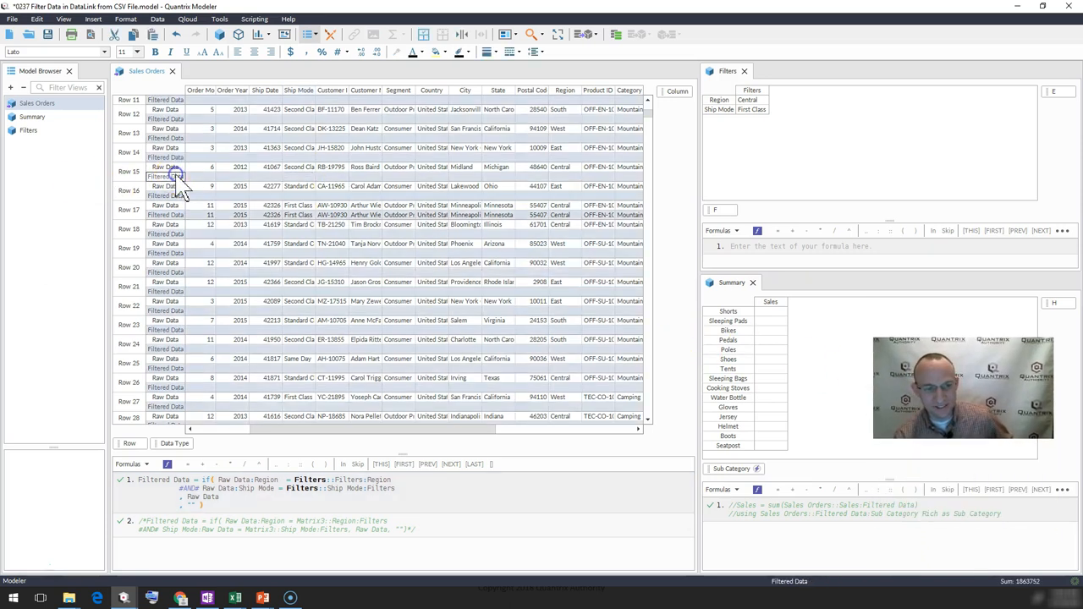
left_click(747, 100)
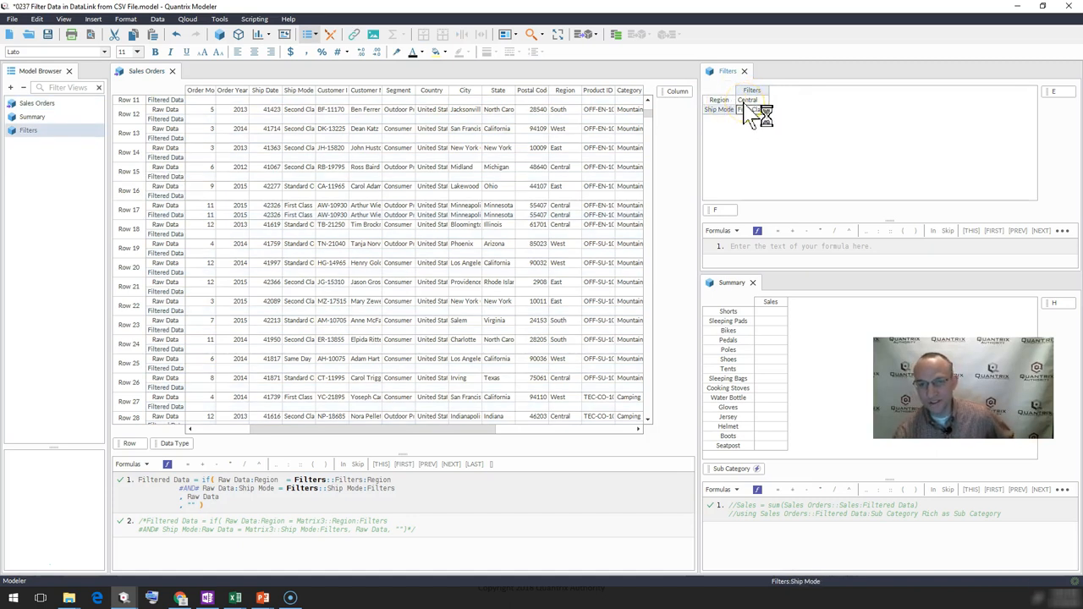
left_click(751, 110)
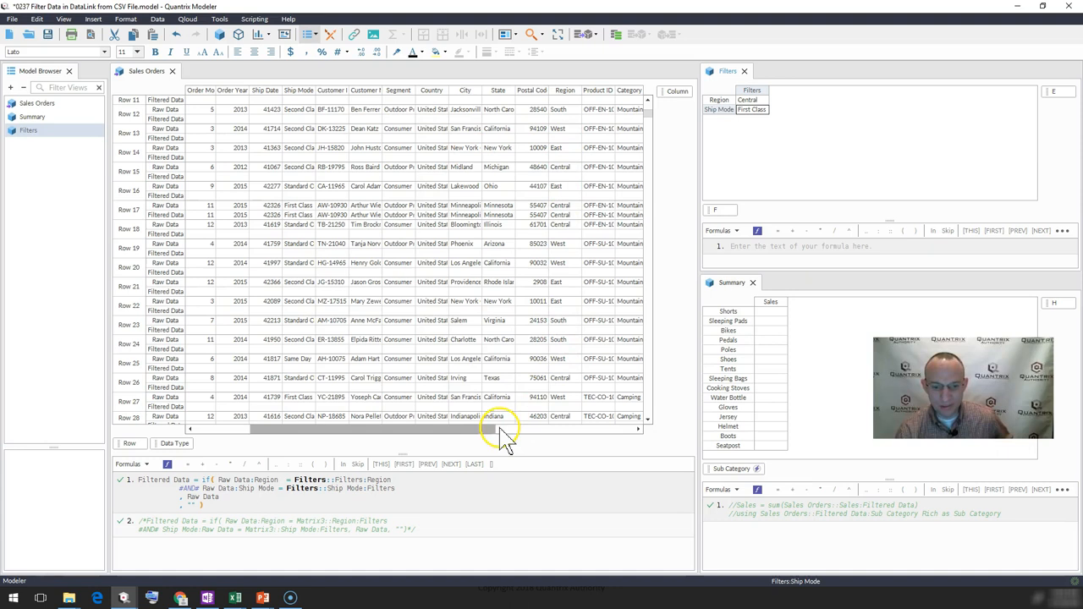
scroll("right", 3)
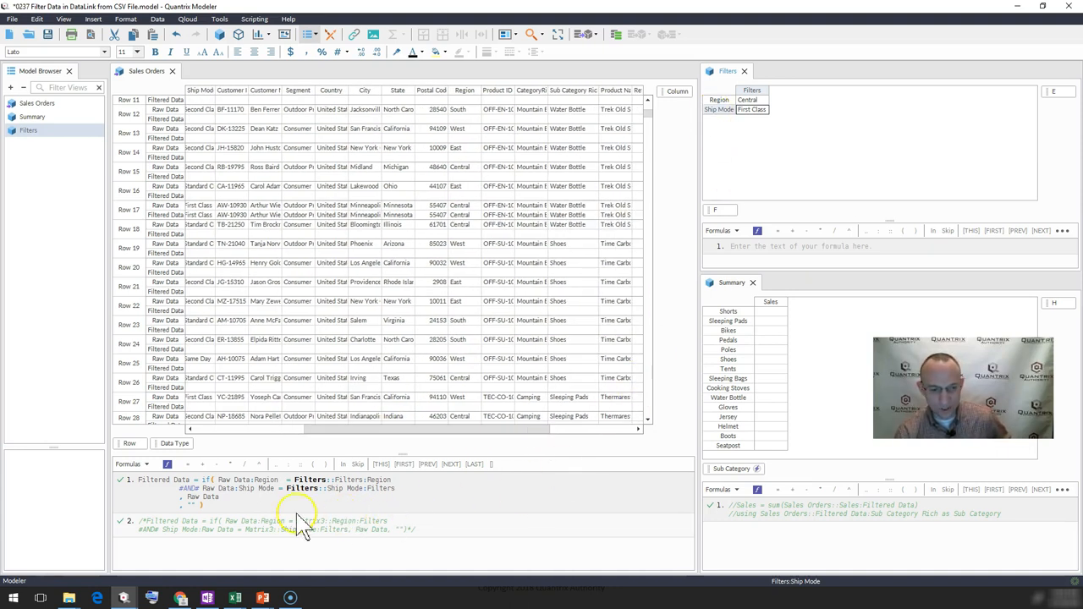
mouse_move(188, 504)
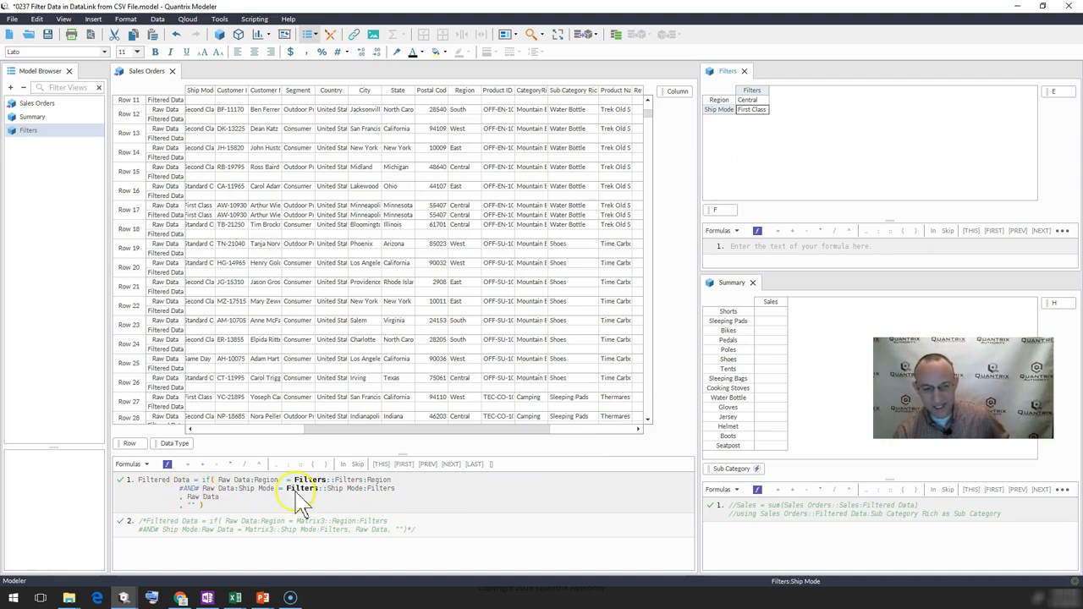
mouse_move(390, 499)
type("Sales =")
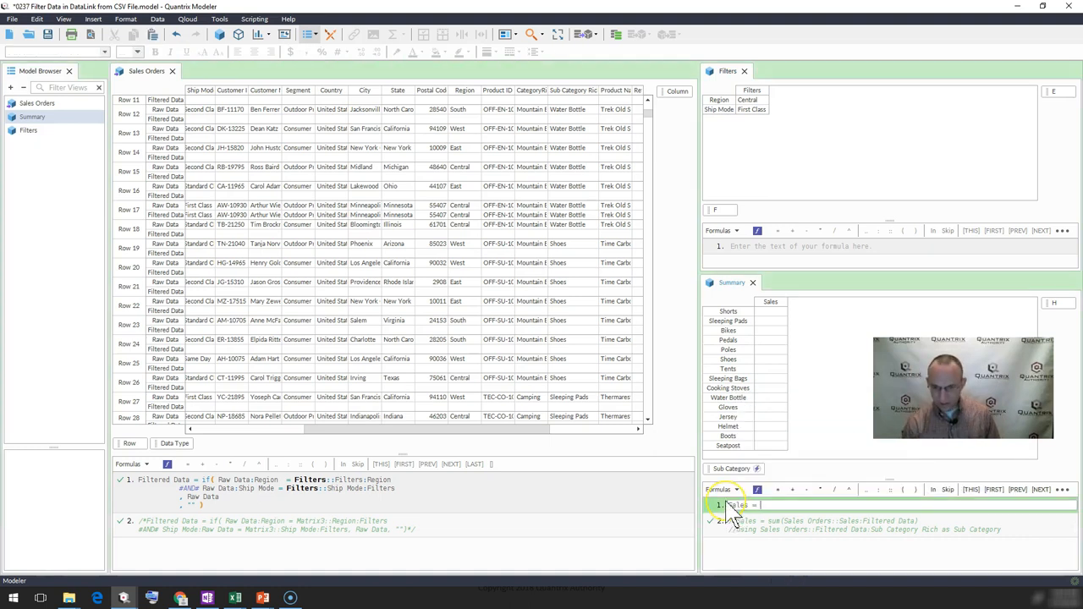
Step: Enter Sales = sum(Sales Orders::Sales:Filtered Data using … as Sub Category) in Summary
type("sum(")
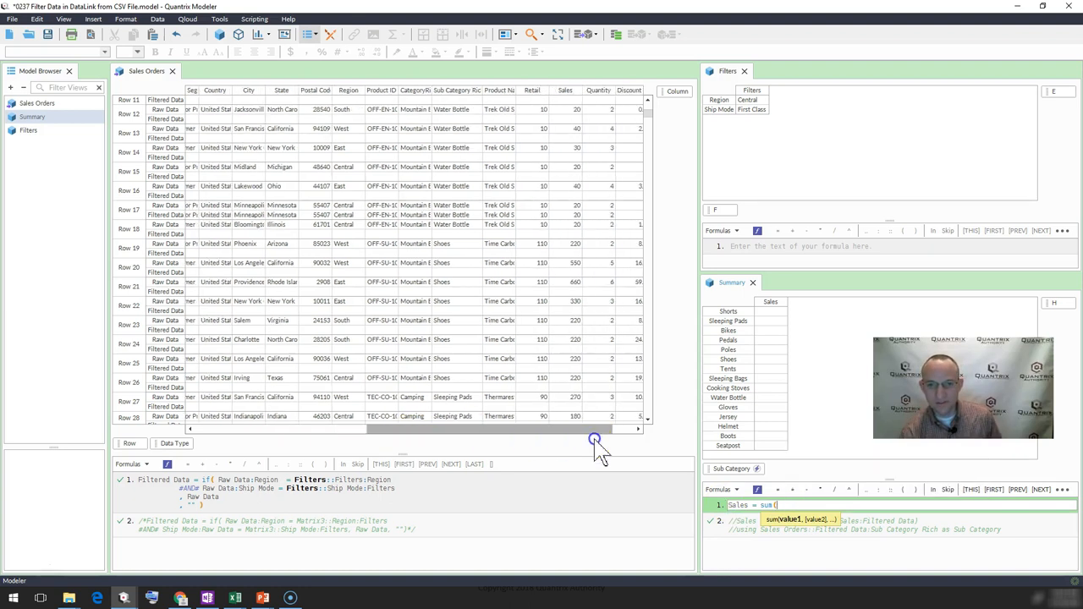
scroll("right", 3)
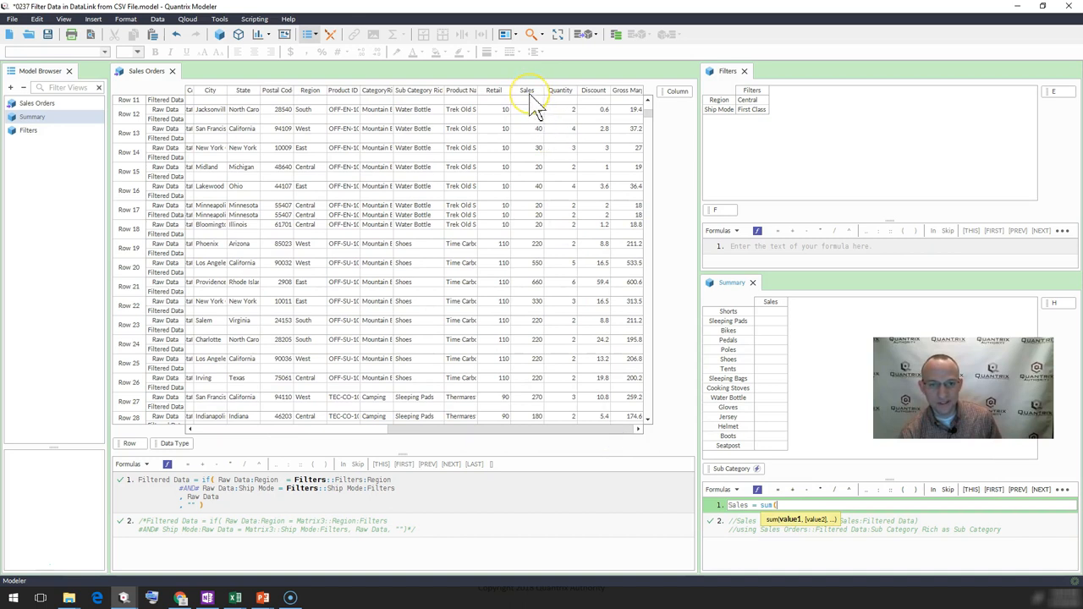
left_click(526, 89)
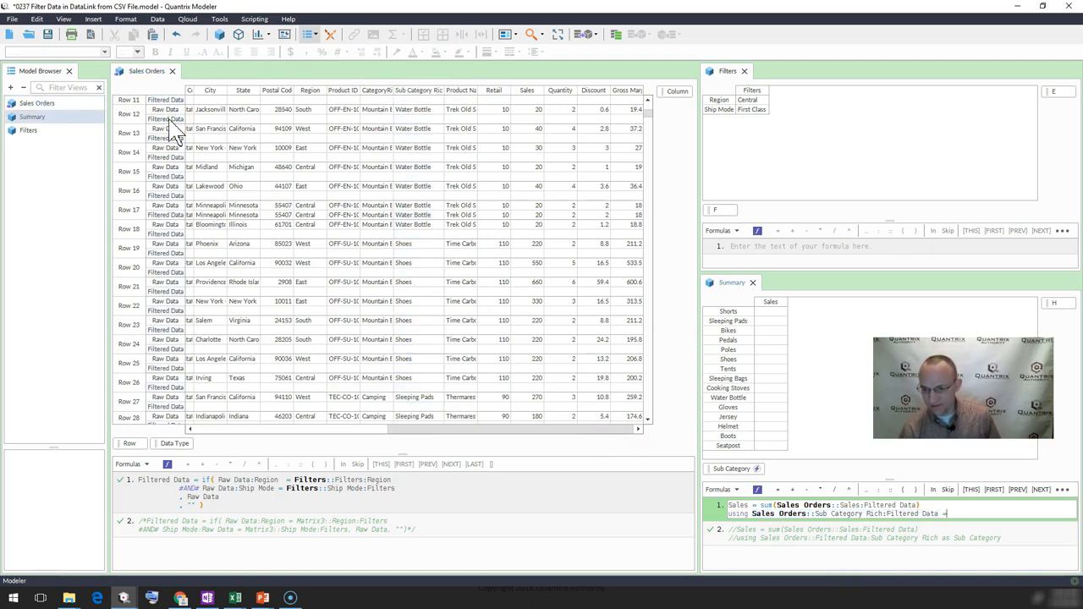
type("as Sub Category")
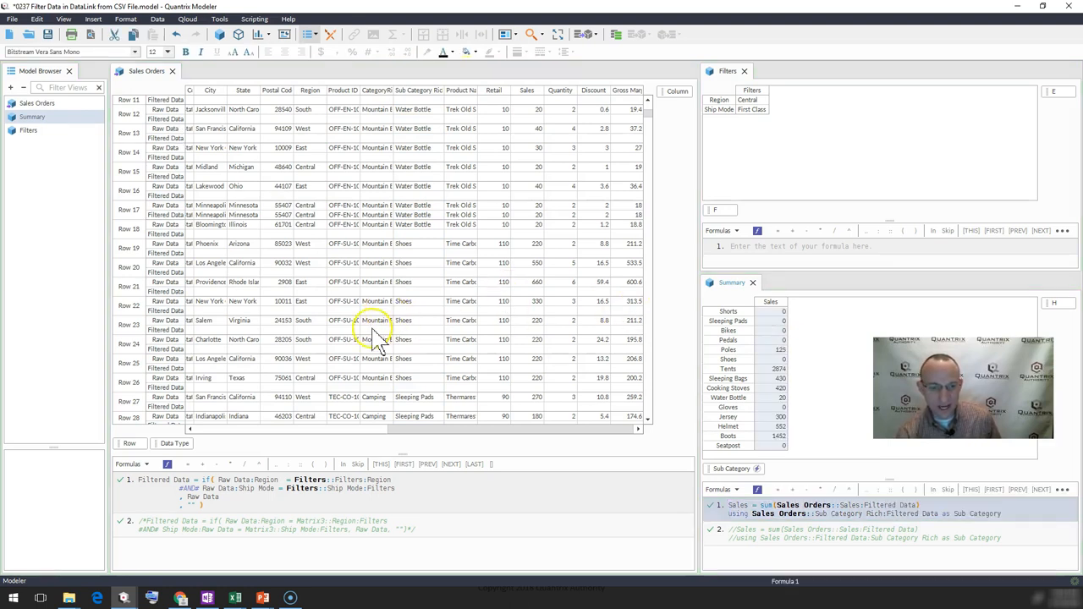
Step: Filter Sales Orders on the Central region and move Data Type to show only Raw Data
scroll("left", 3)
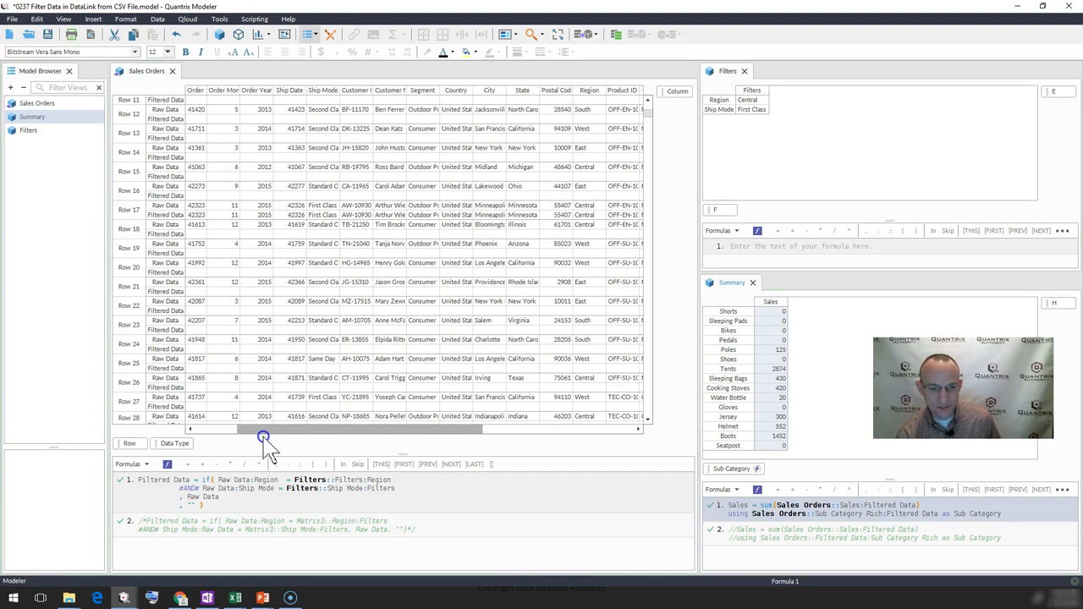
scroll("right", 3)
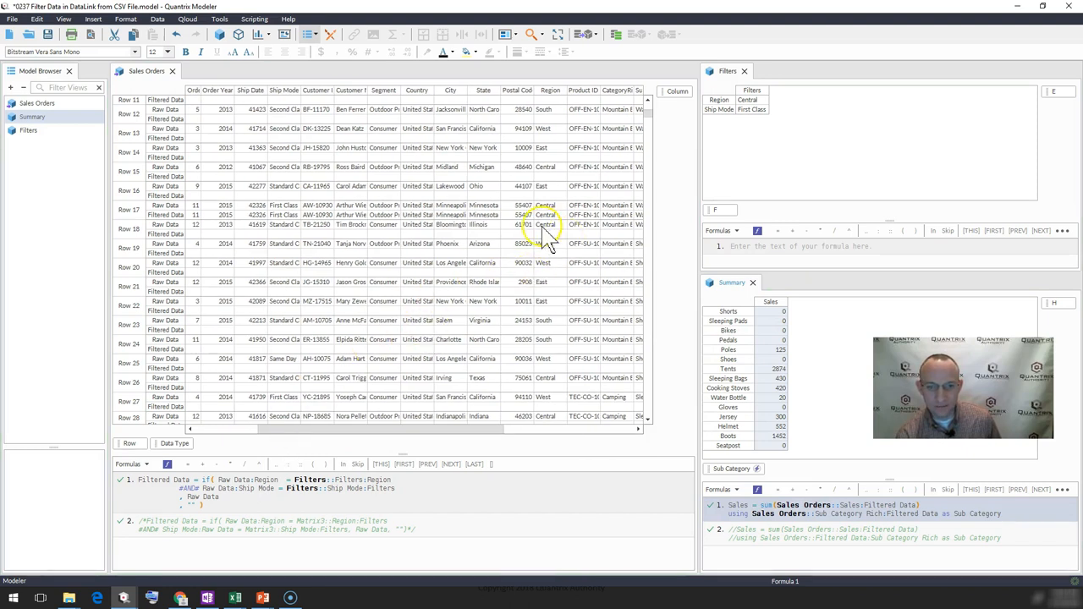
right_click(545, 224)
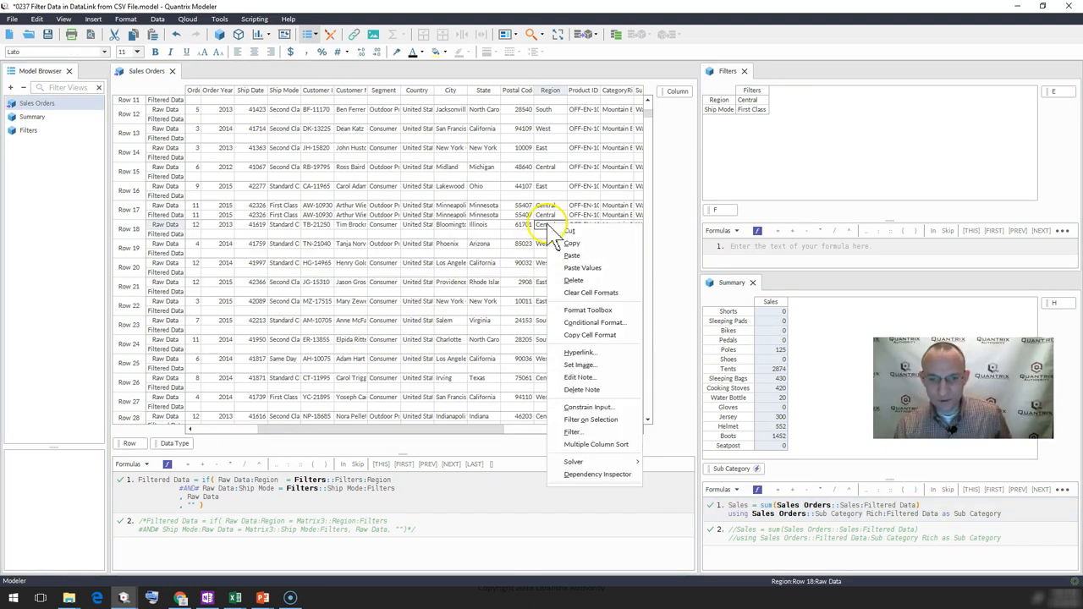
left_click(590, 420)
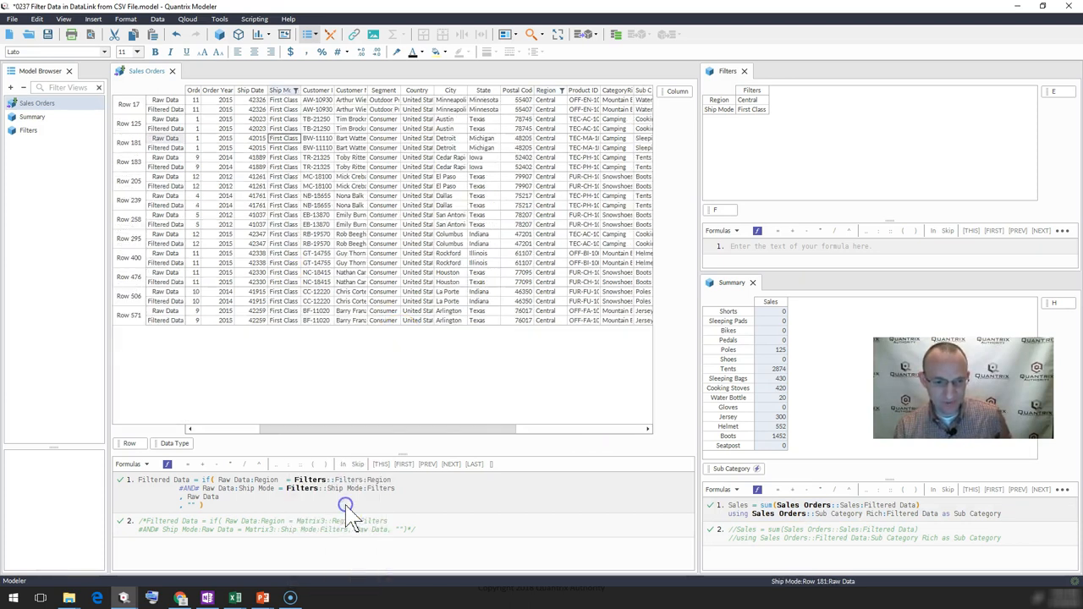
scroll("right", 3)
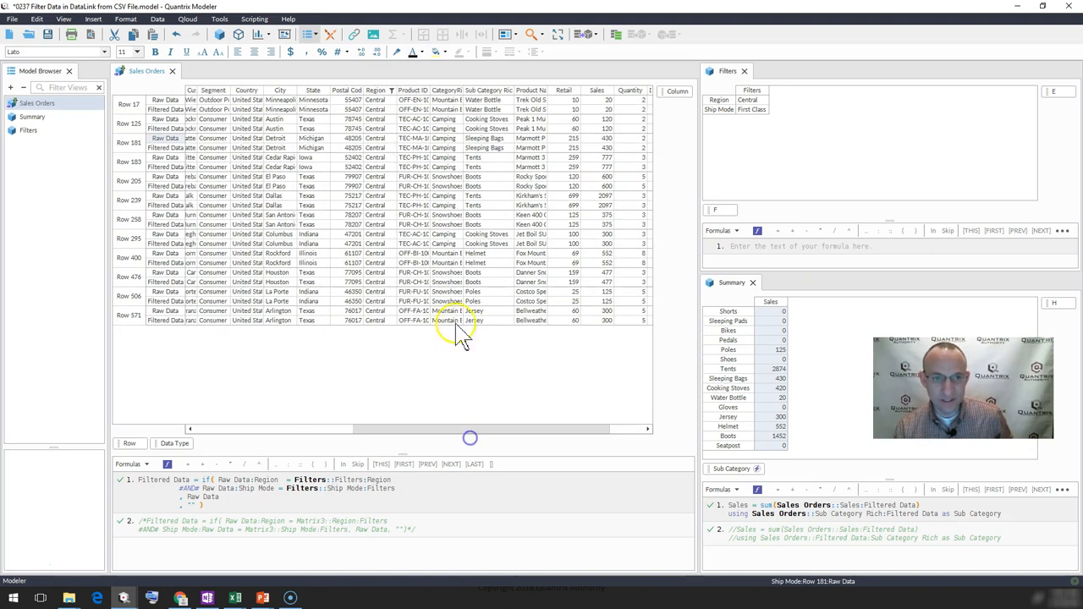
mouse_move(487, 102)
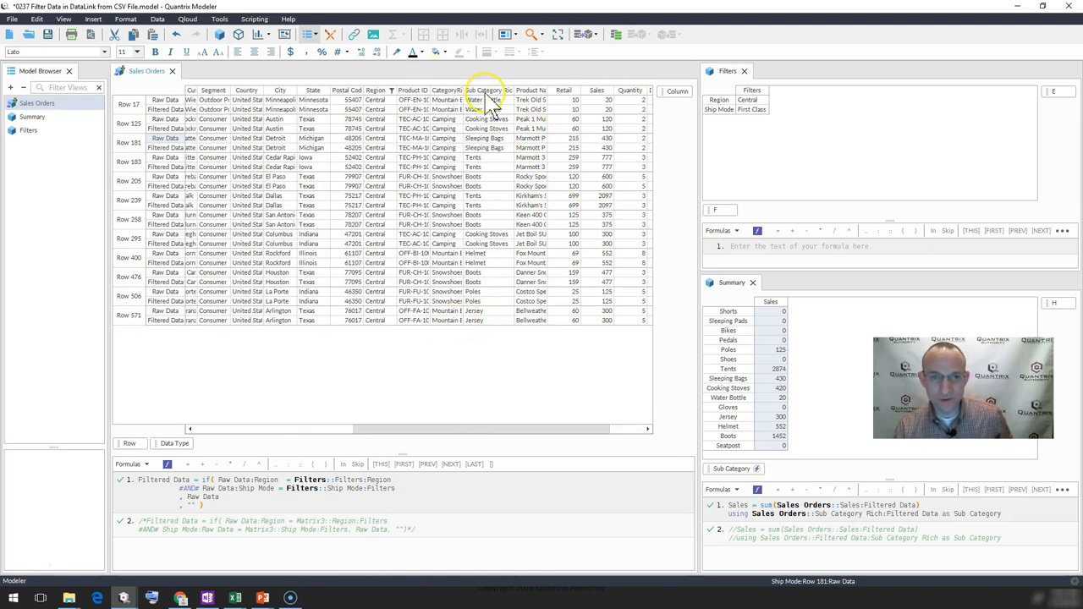
right_click(484, 92)
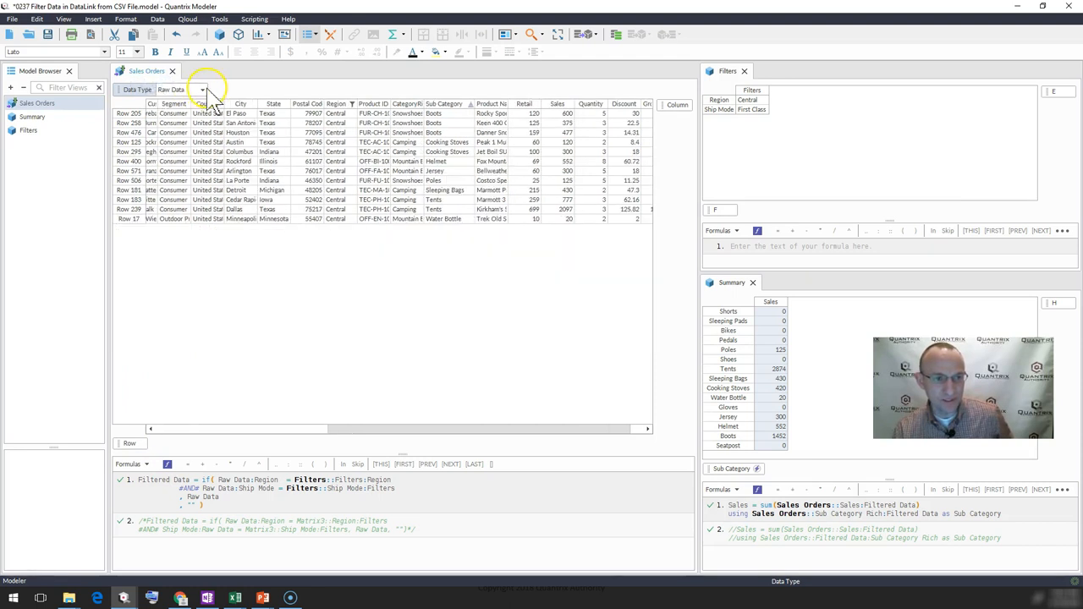
Step: Switch the Data Type filter to Filtered Data and select tent sales to compare with Summary
left_click(179, 88)
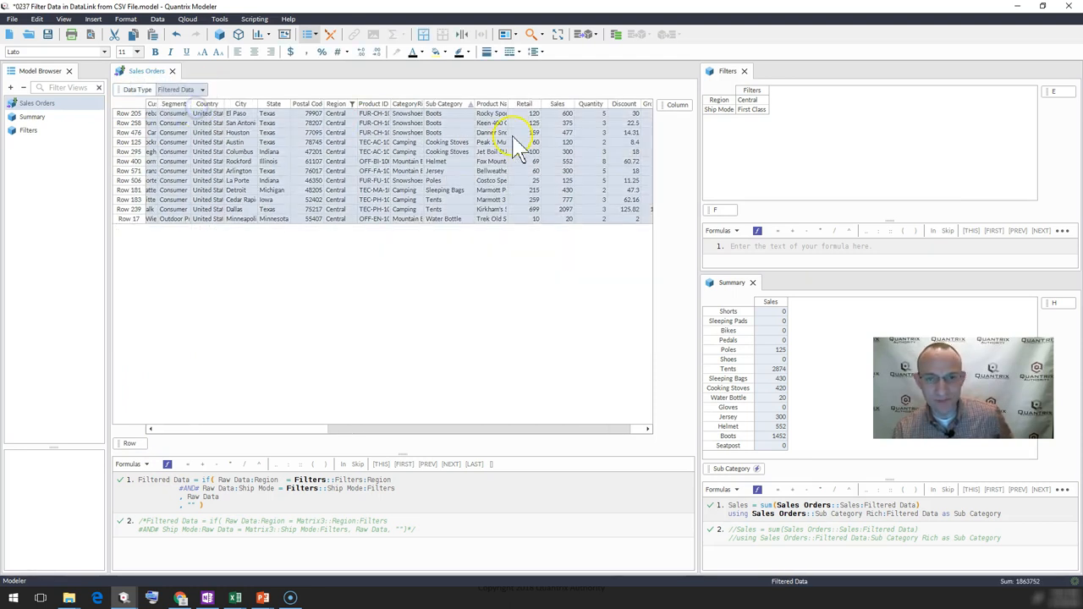
mouse_move(571, 122)
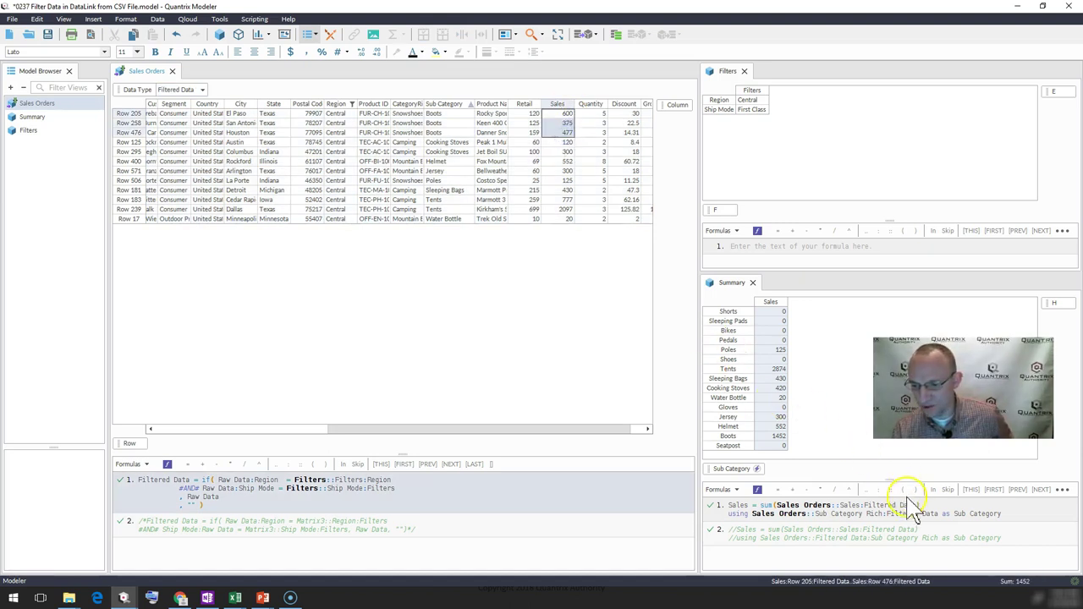
mouse_move(769, 448)
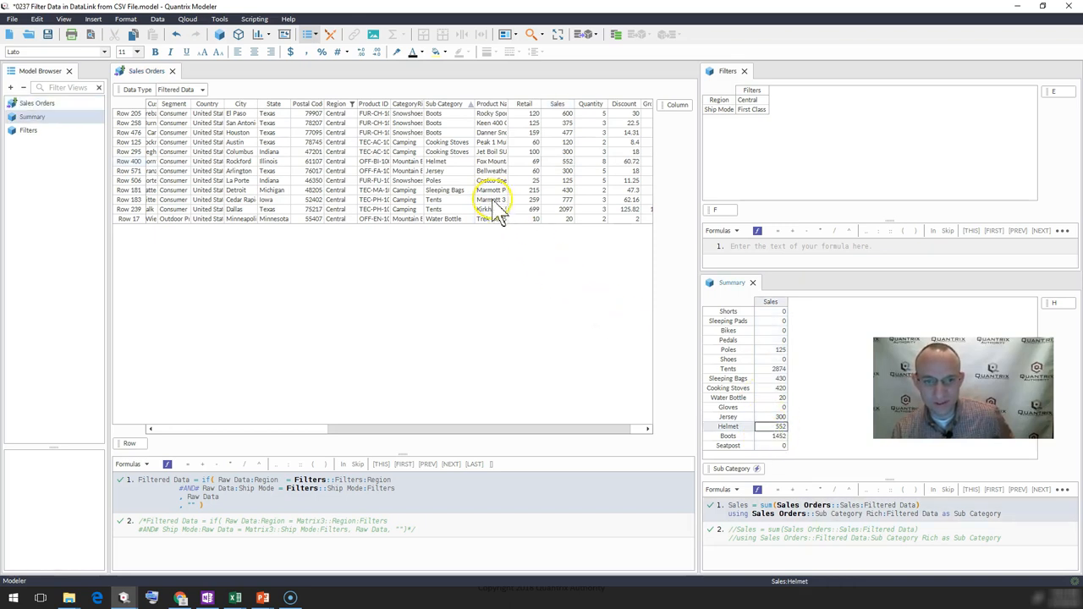
left_click(563, 210)
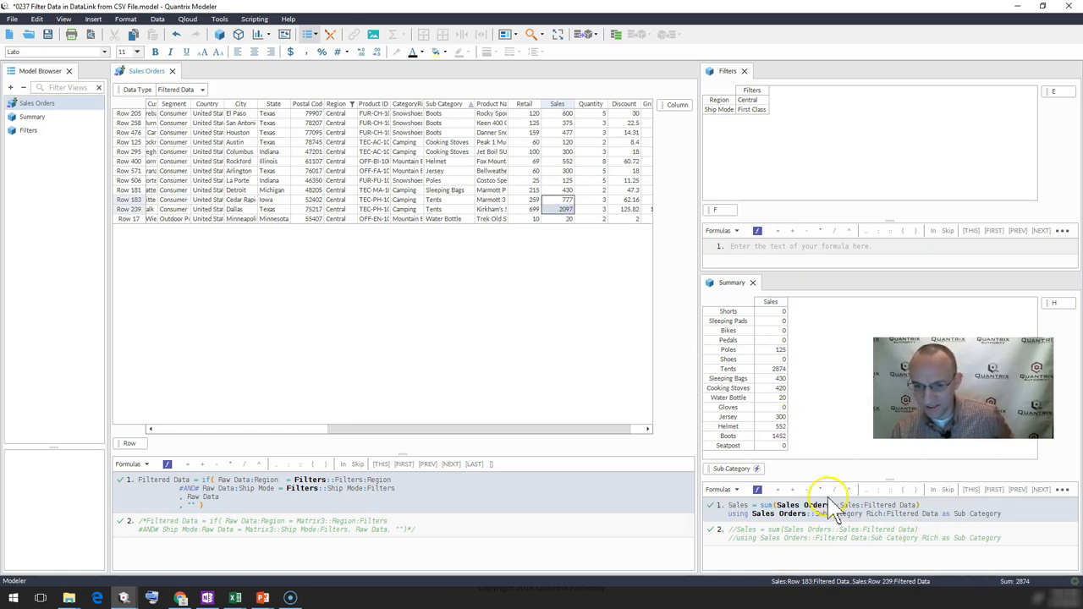
mouse_move(778, 380)
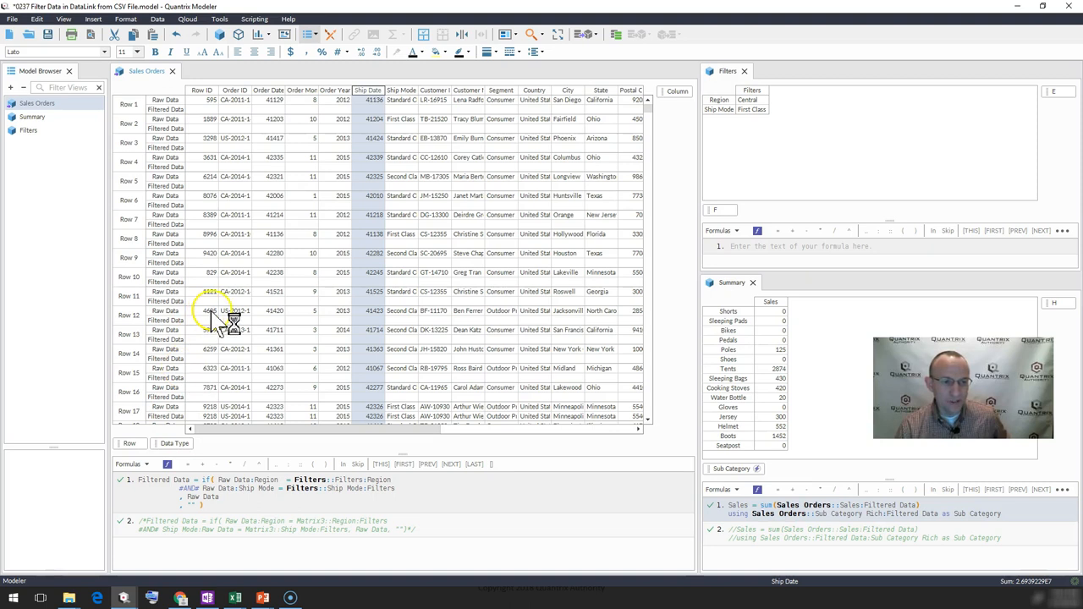
mouse_move(173, 135)
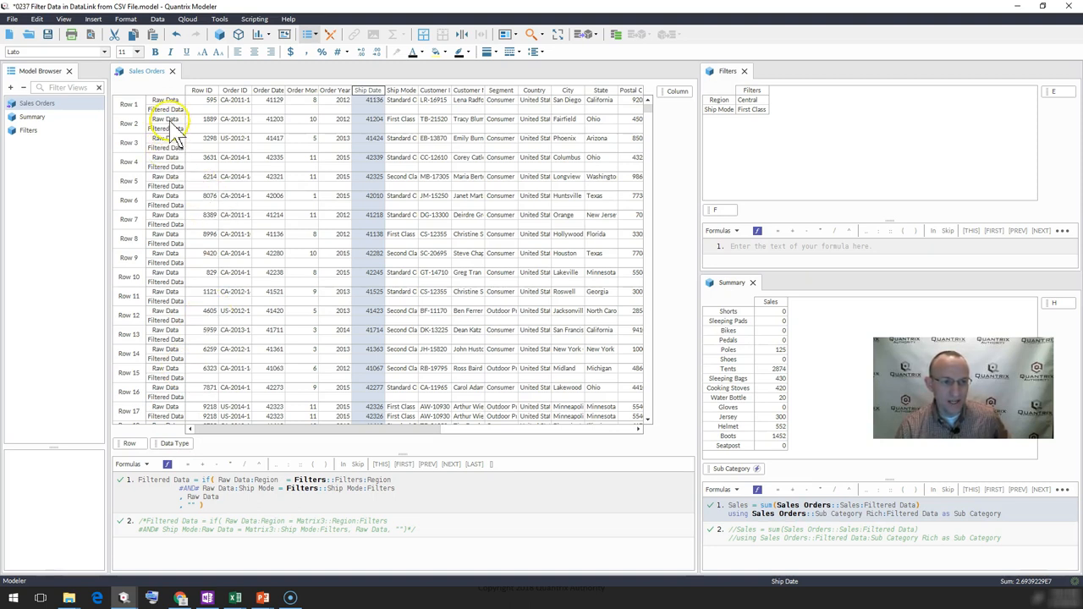
left_click(166, 119)
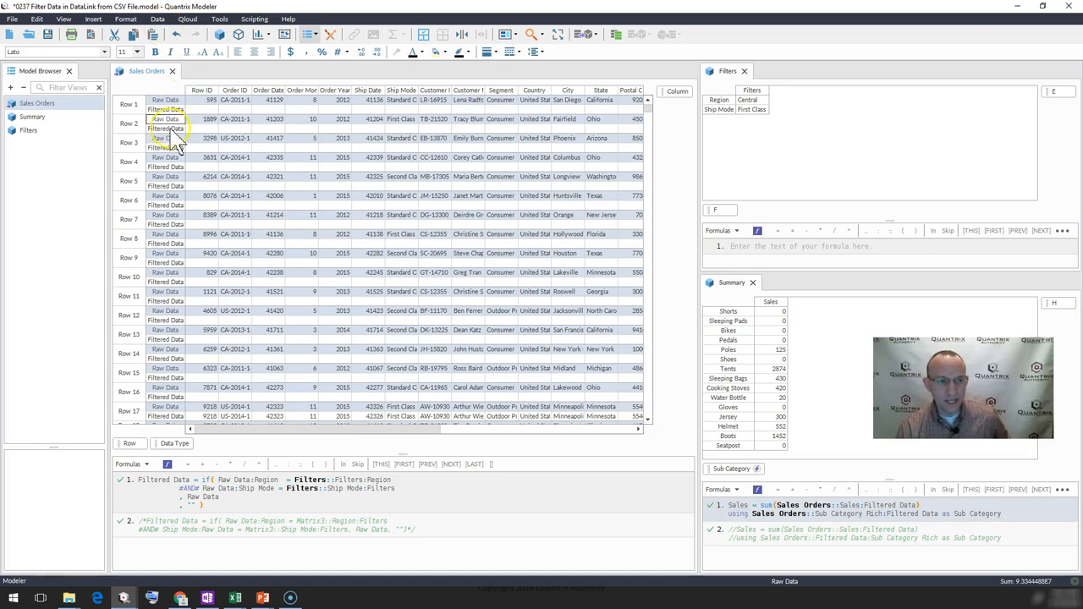
left_click(165, 129)
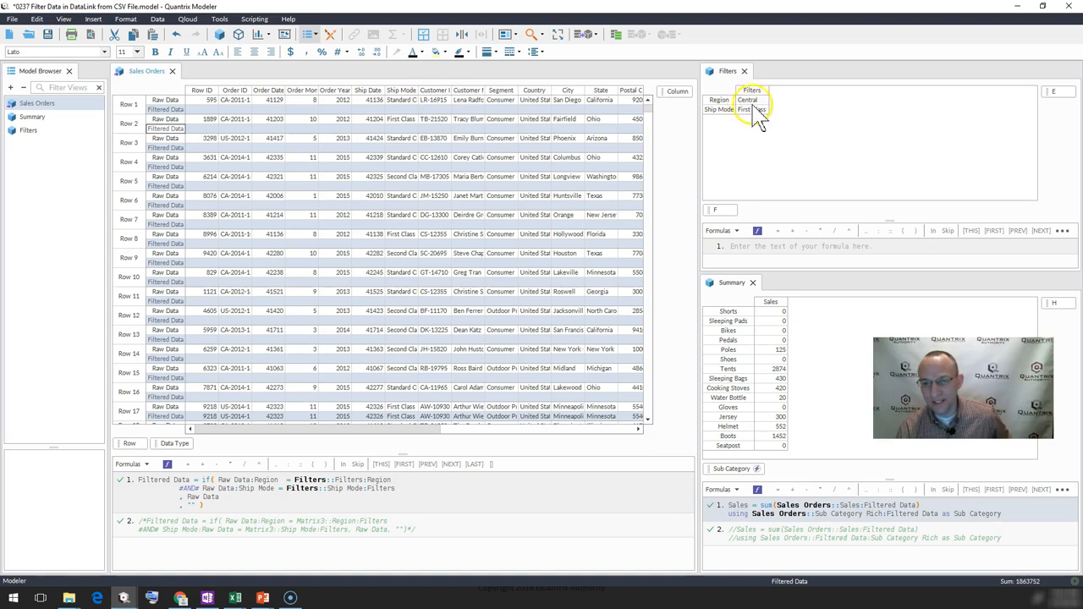
mouse_move(765, 139)
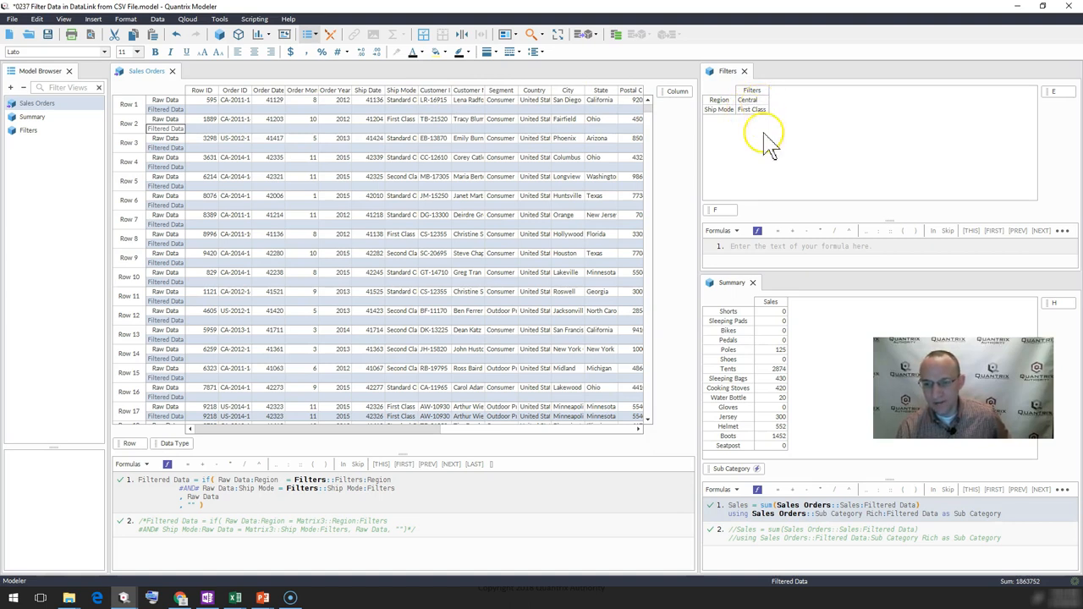
mouse_move(812, 533)
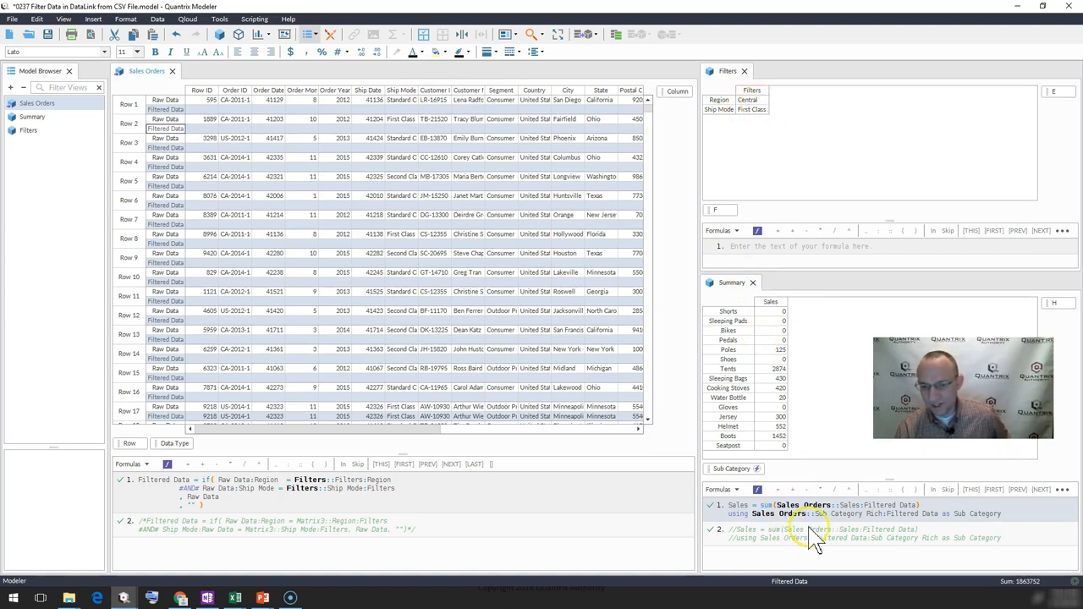
mouse_move(871, 524)
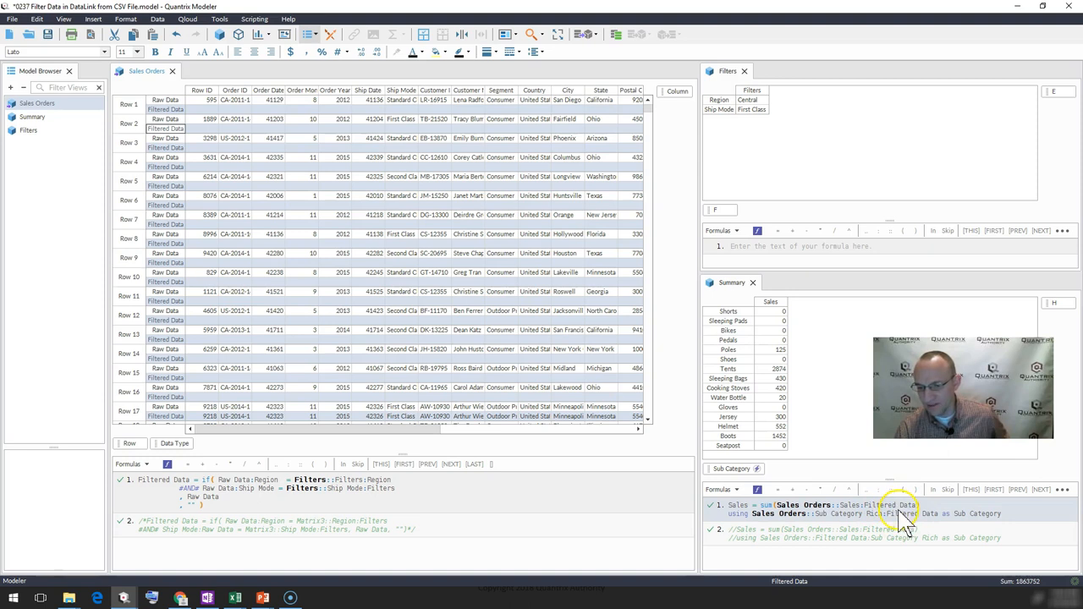
mouse_move(641, 443)
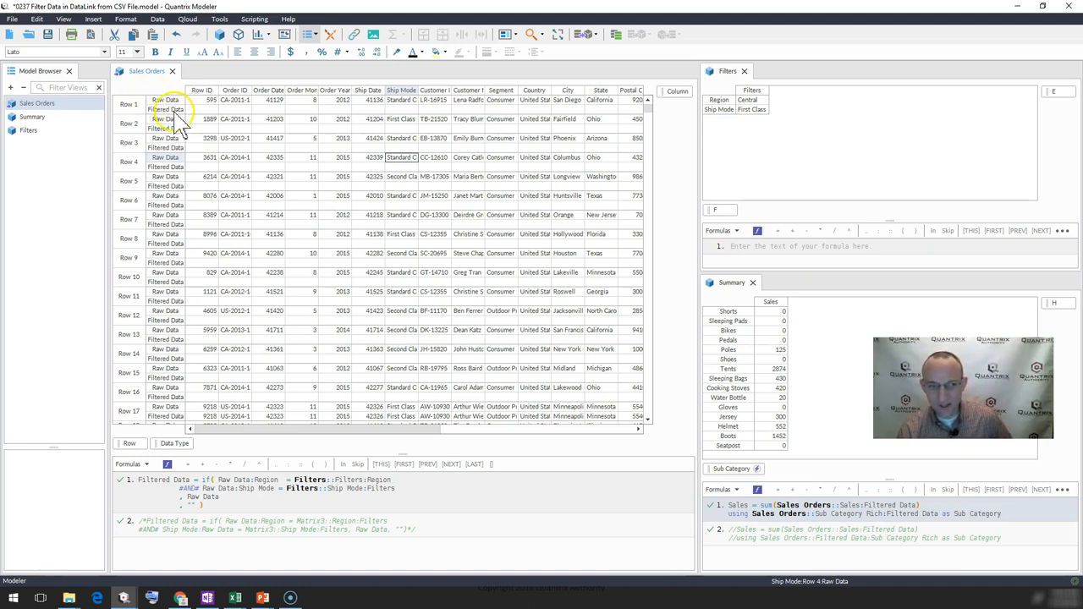
left_click(166, 108)
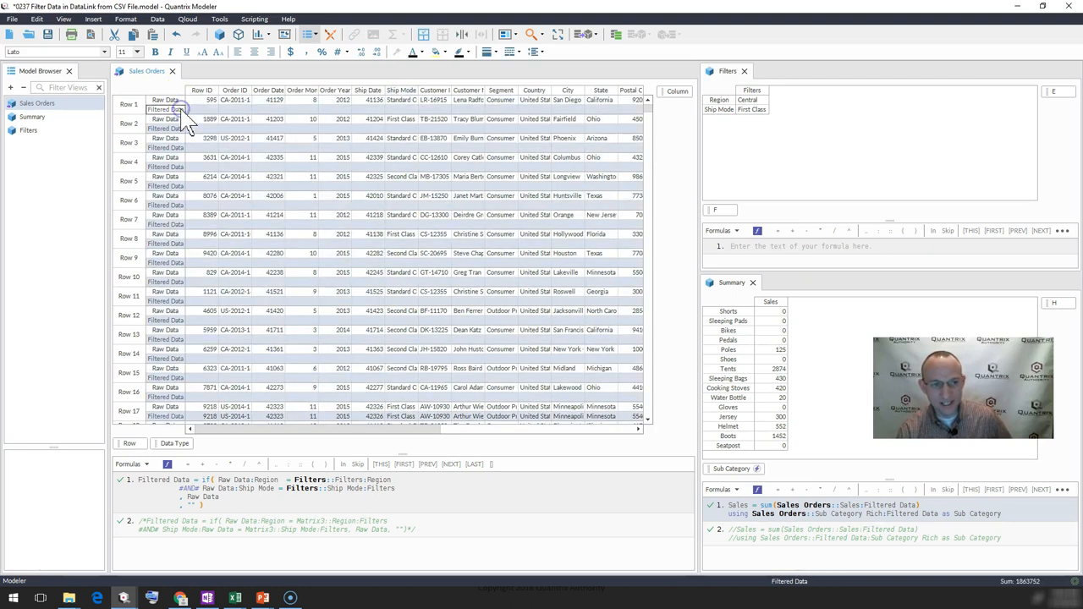